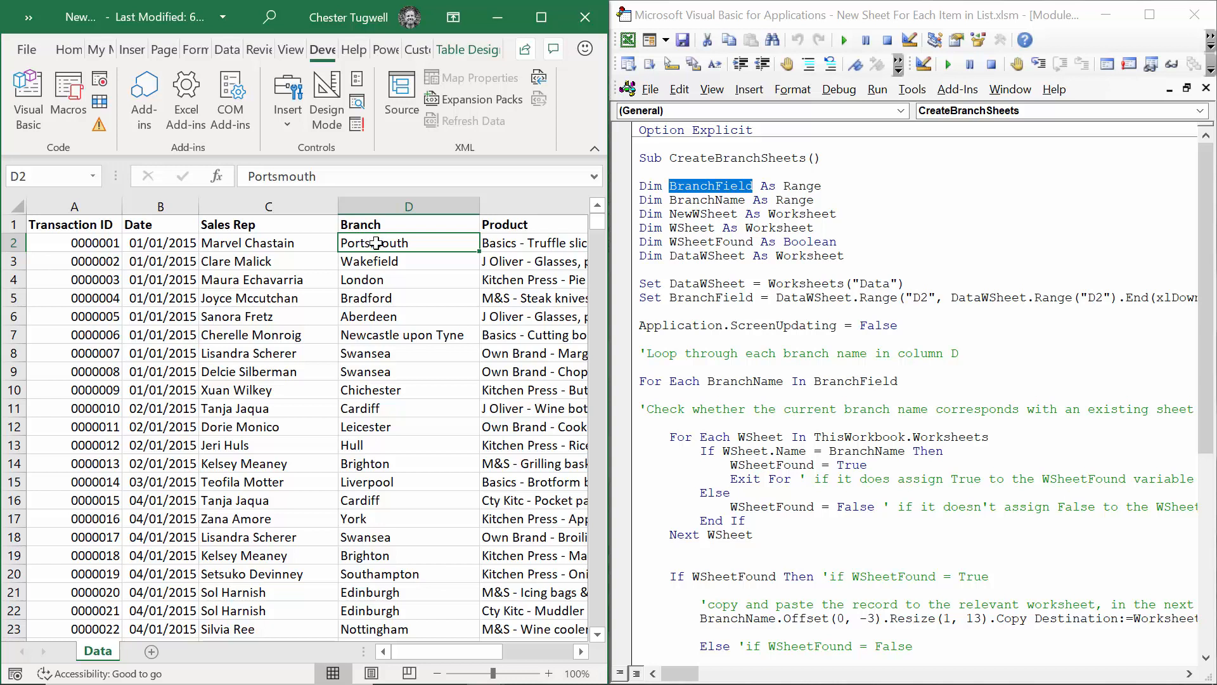
{"action": "mouse_move", "coordinate": [139, 579]}
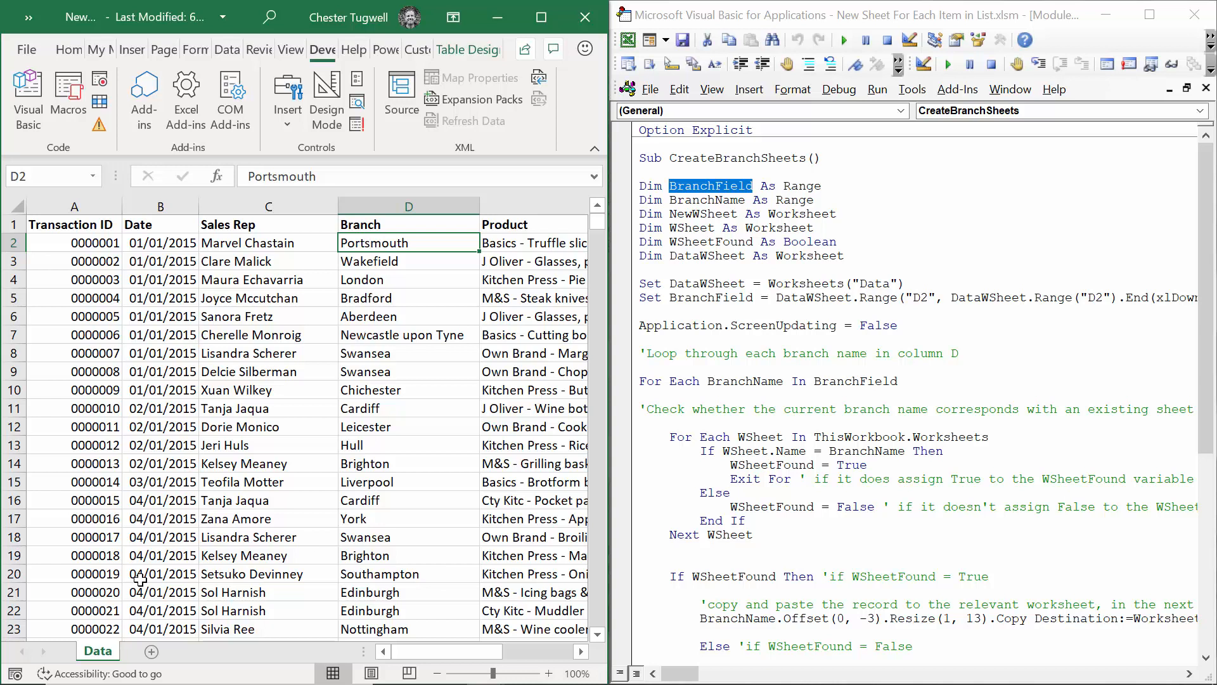
{"action": "mouse_move", "coordinate": [138, 286]}
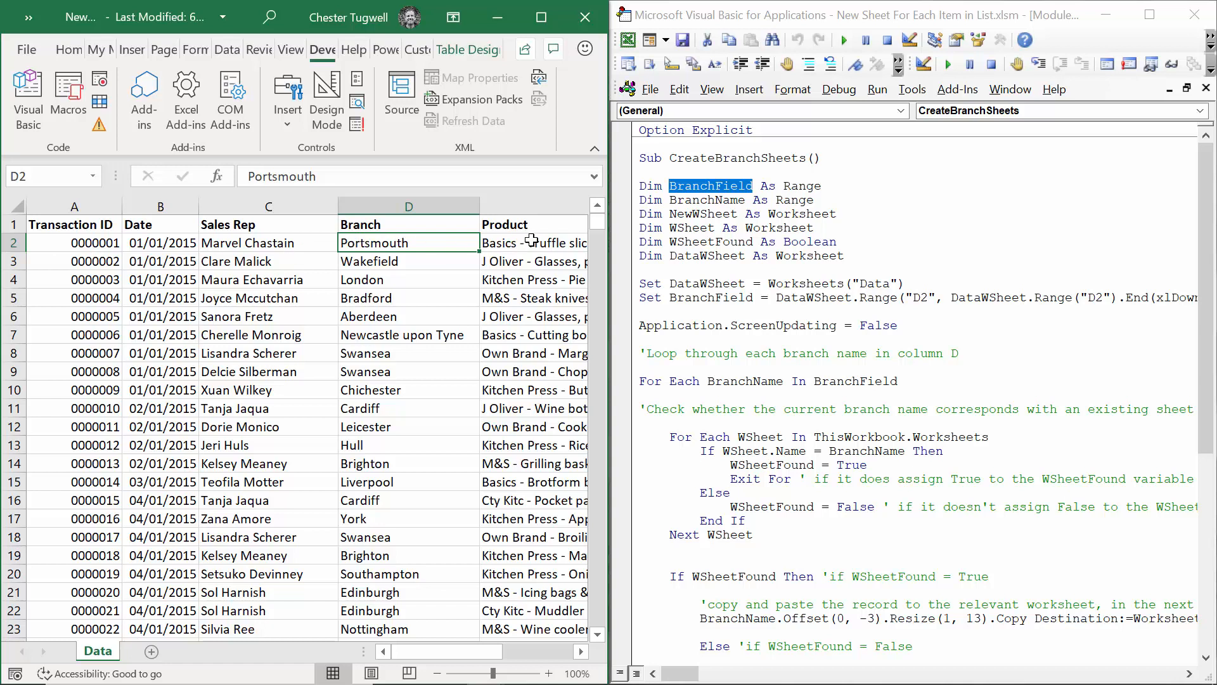
{"action": "mouse_move", "coordinate": [142, 611]}
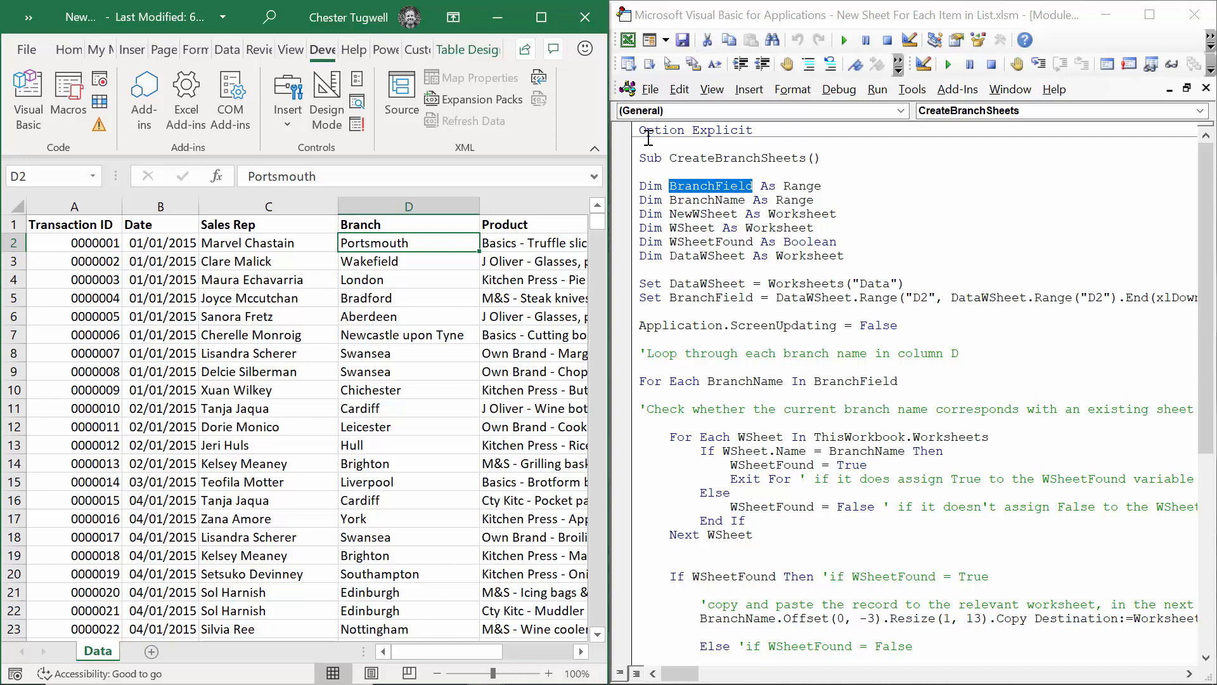
{"action": "mouse_move", "coordinate": [670, 402]}
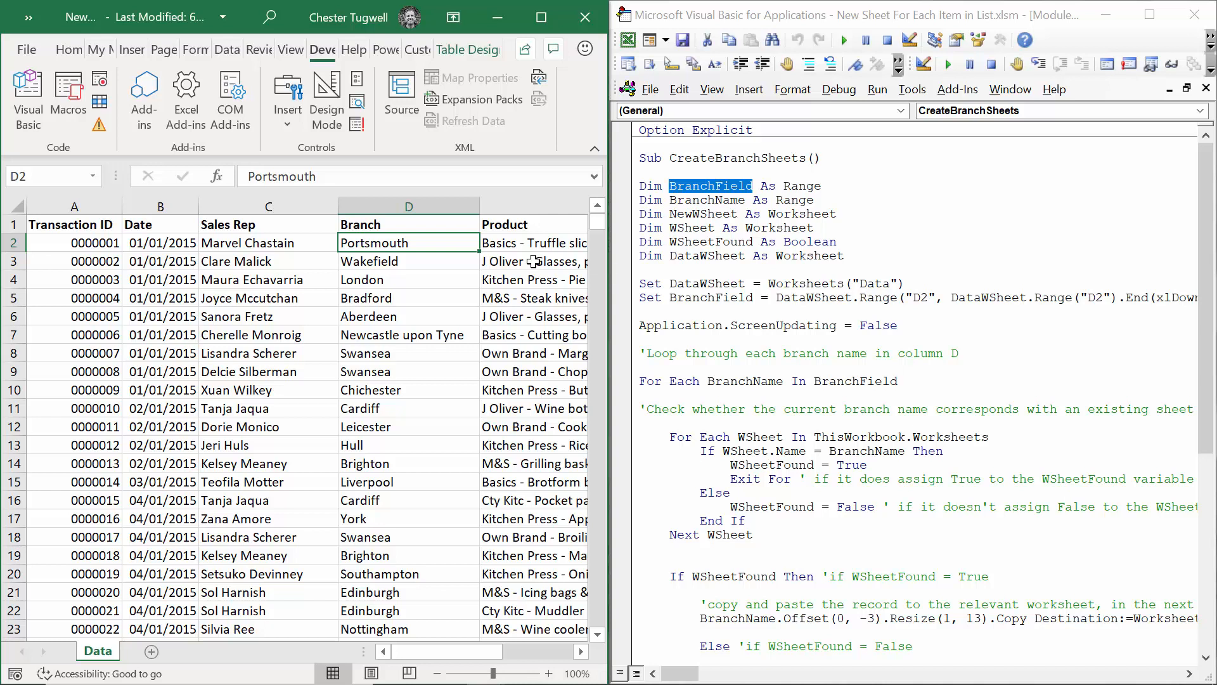
{"action": "mouse_move", "coordinate": [378, 302]}
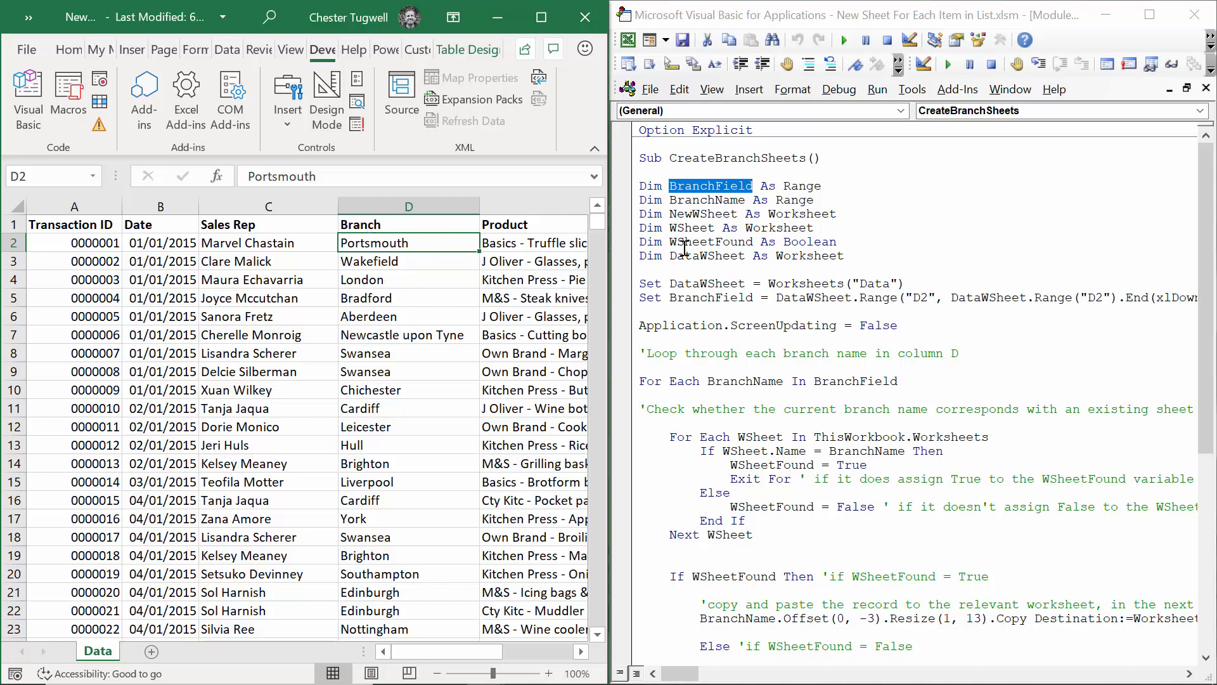
{"action": "mouse_move", "coordinate": [747, 436]}
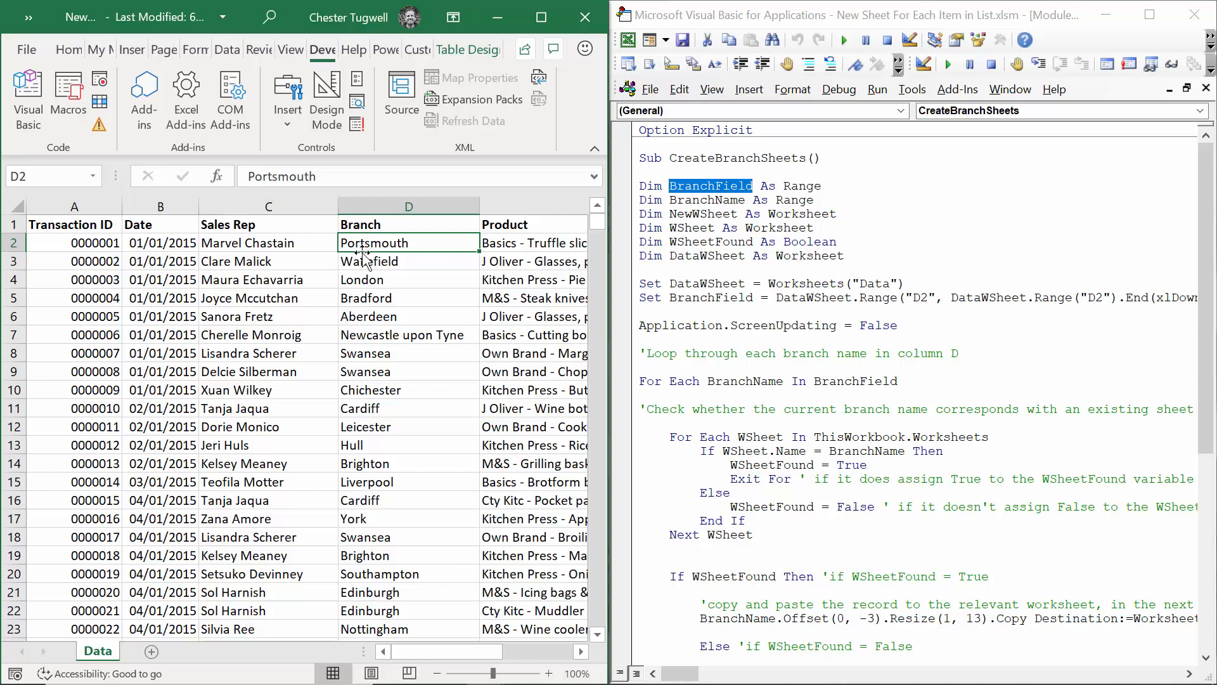
{"action": "mouse_move", "coordinate": [377, 248]}
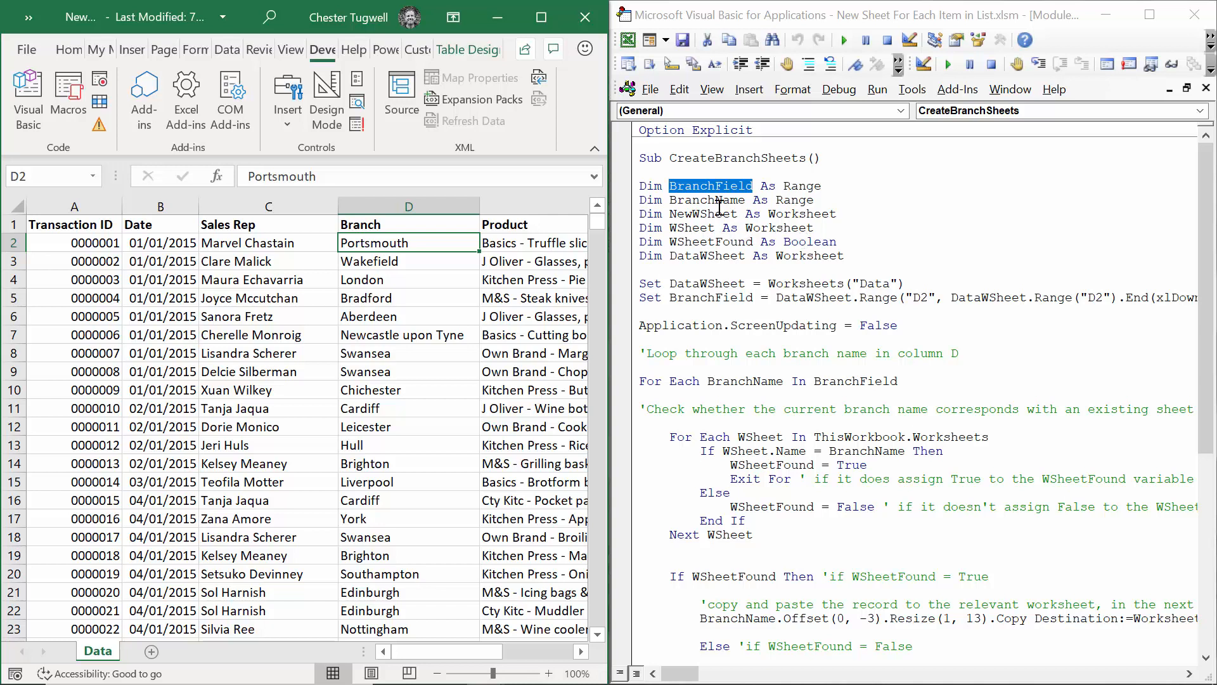
{"action": "mouse_move", "coordinate": [732, 265]}
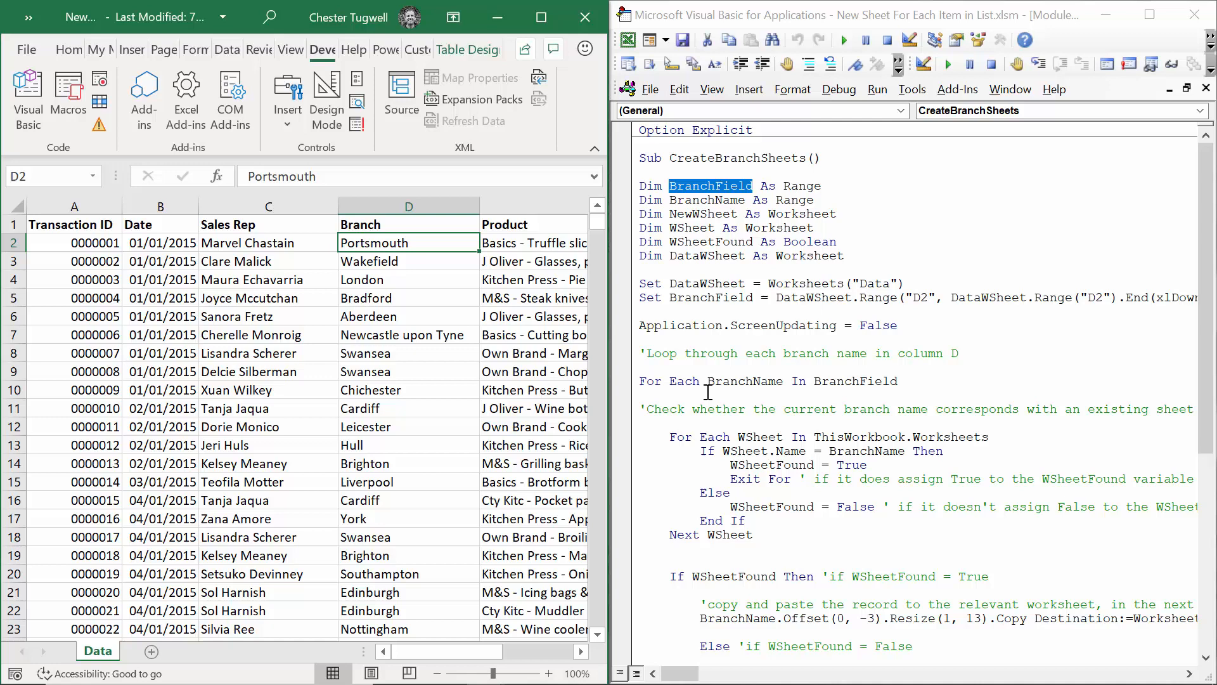
- Review the macro code, highlighting the sheet-name checking loop and its closing End If
{"action": "scroll", "scroll_direction": "down", "scroll_amount": 3}
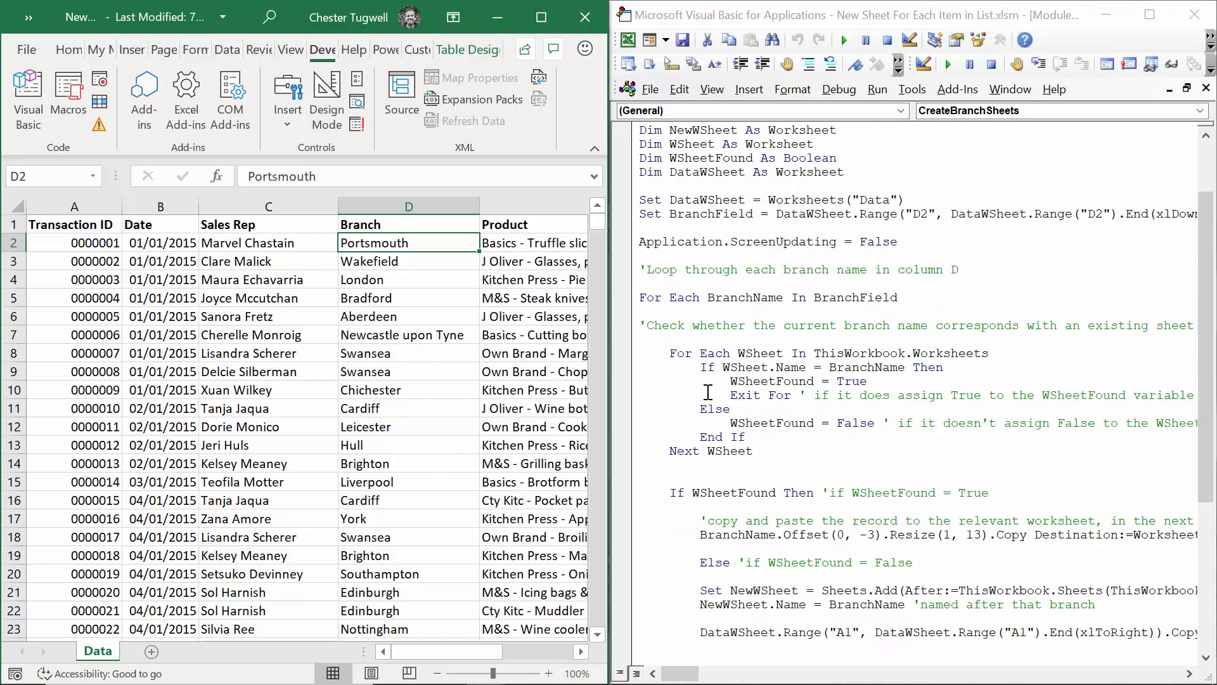
{"action": "scroll", "scroll_direction": "down", "scroll_amount": 3}
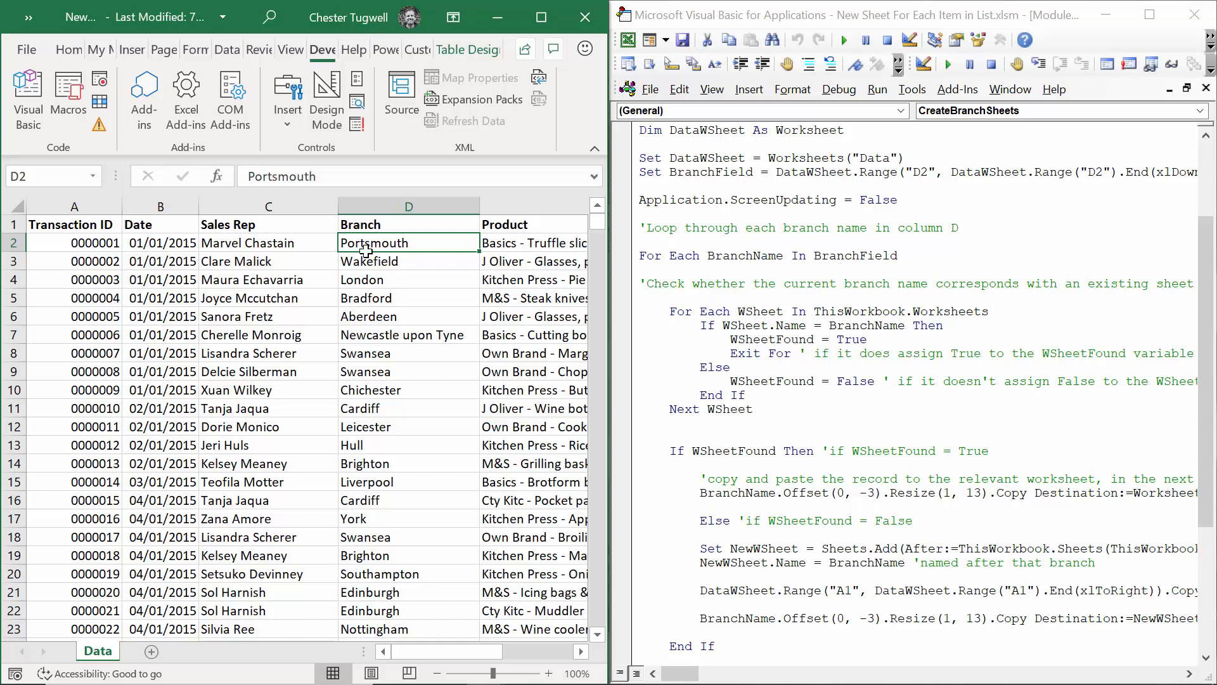
{"action": "mouse_move", "coordinate": [433, 453]}
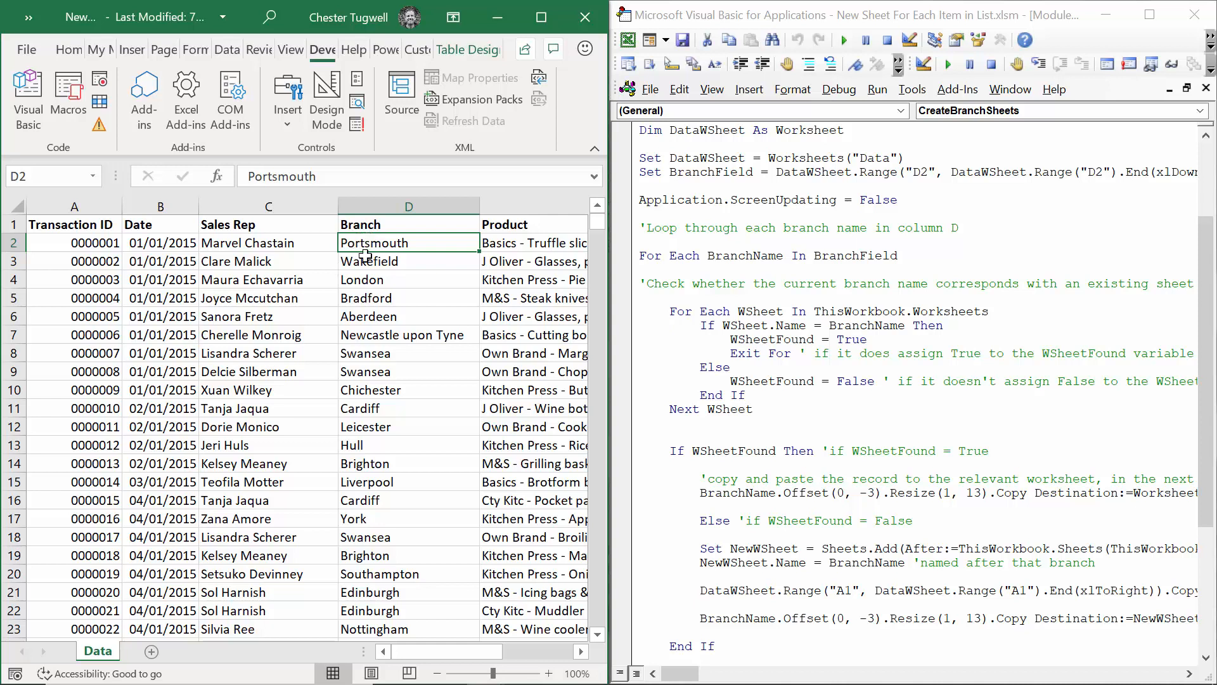
{"action": "mouse_move", "coordinate": [380, 242]}
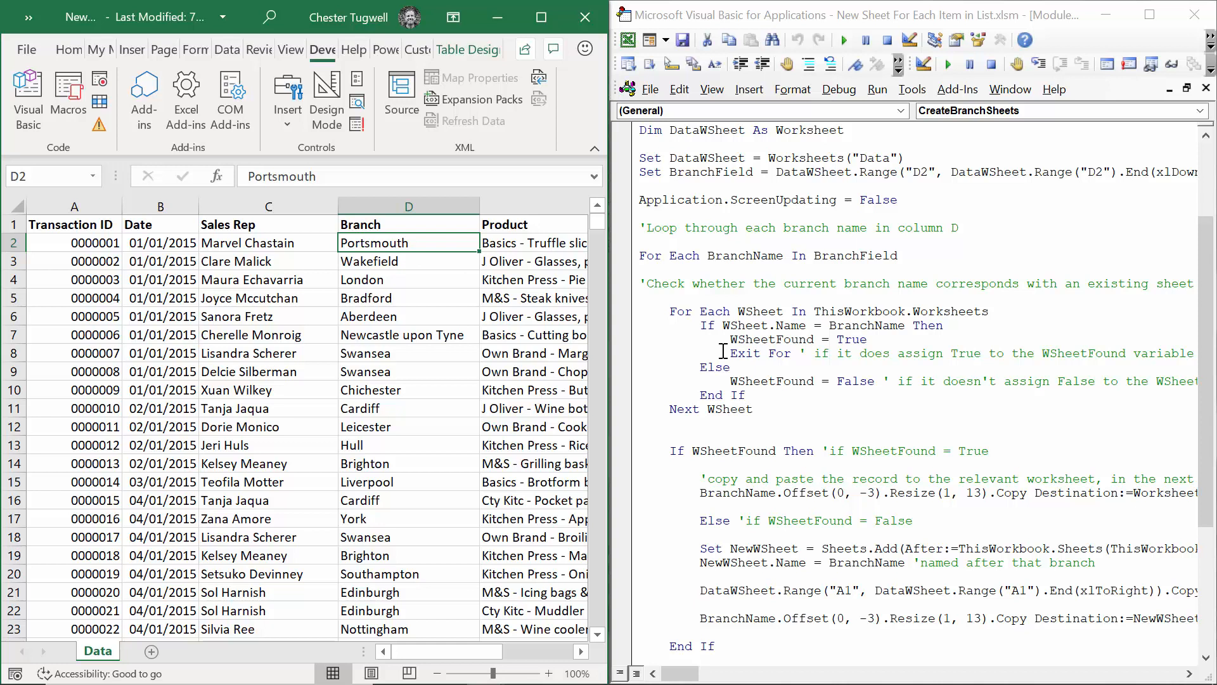
{"action": "mouse_move", "coordinate": [776, 322]}
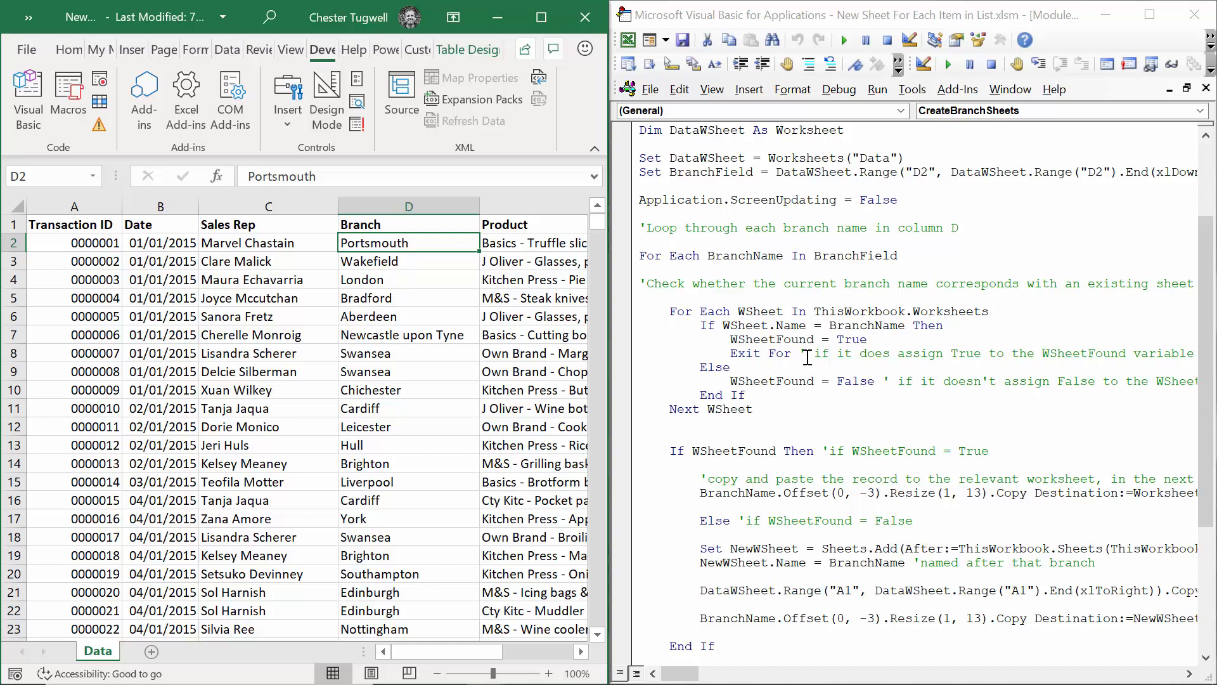
{"action": "mouse_move", "coordinate": [821, 359]}
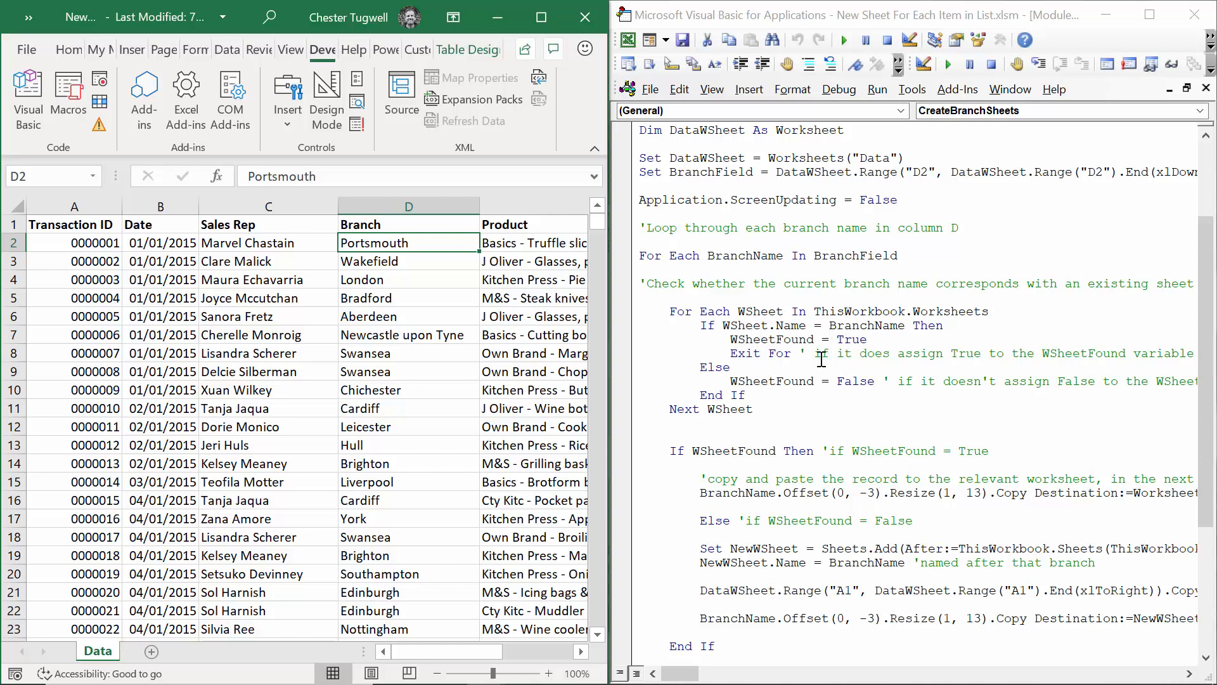
{"action": "mouse_move", "coordinate": [682, 311]}
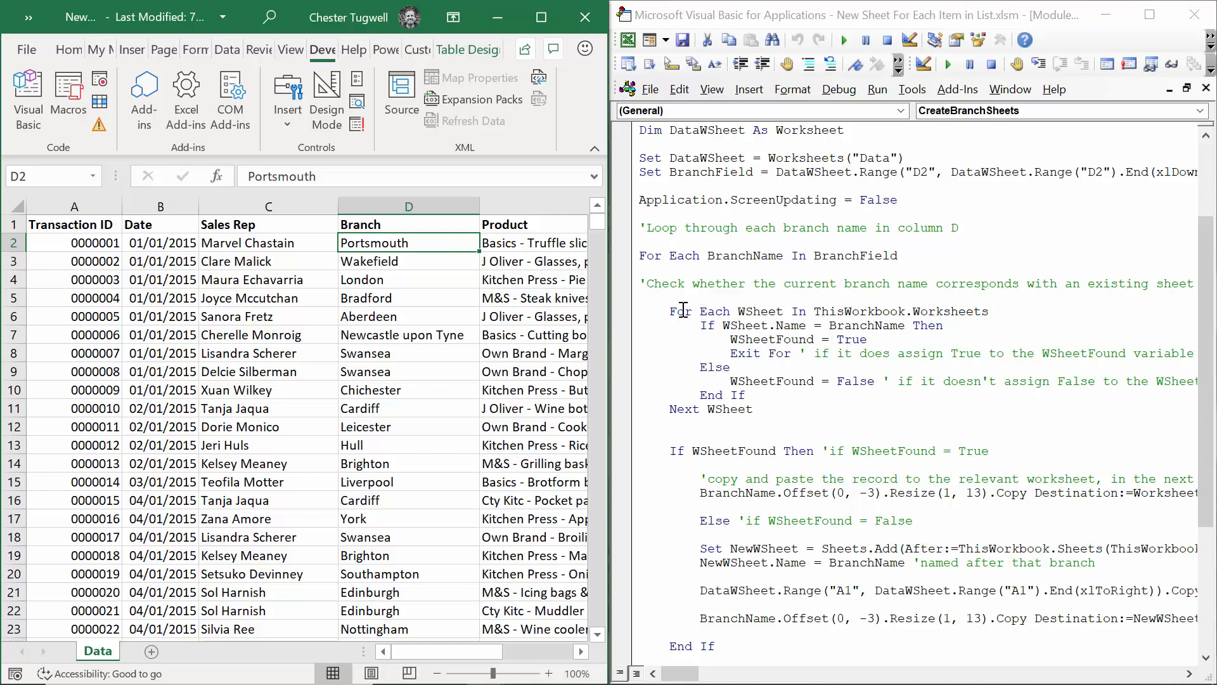
{"action": "left_click", "coordinate": [691, 427]}
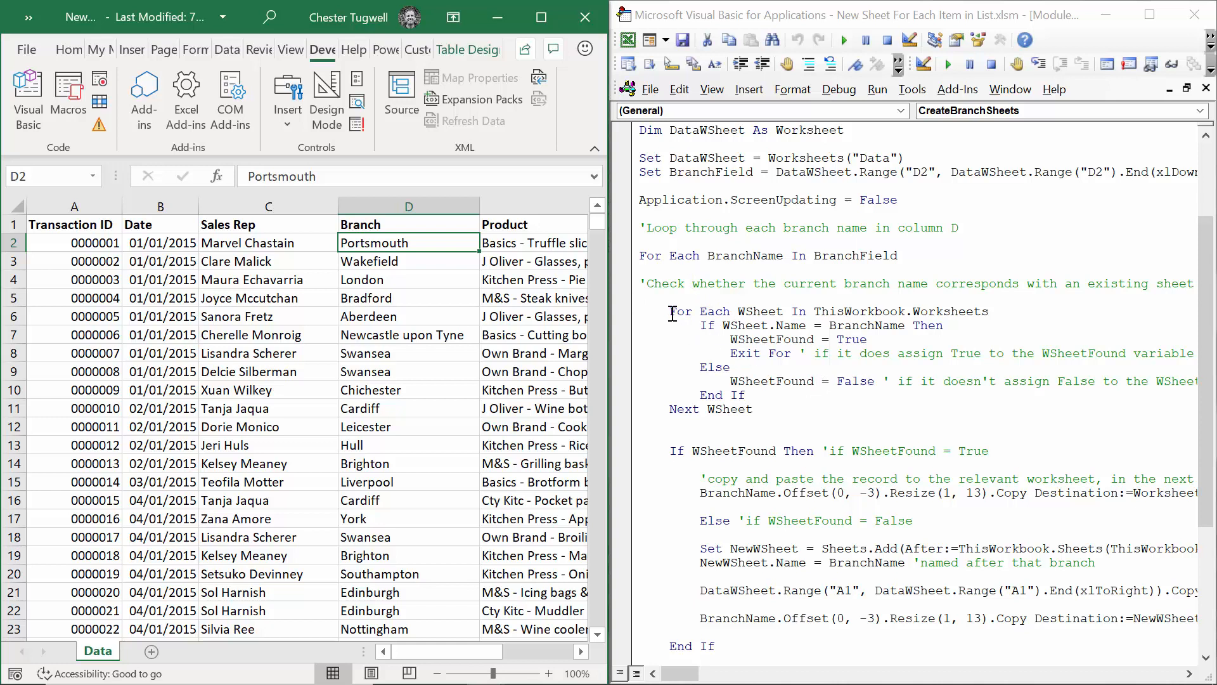
{"action": "left_click_drag", "start_coordinate": [672, 312], "coordinate": [754, 409]}
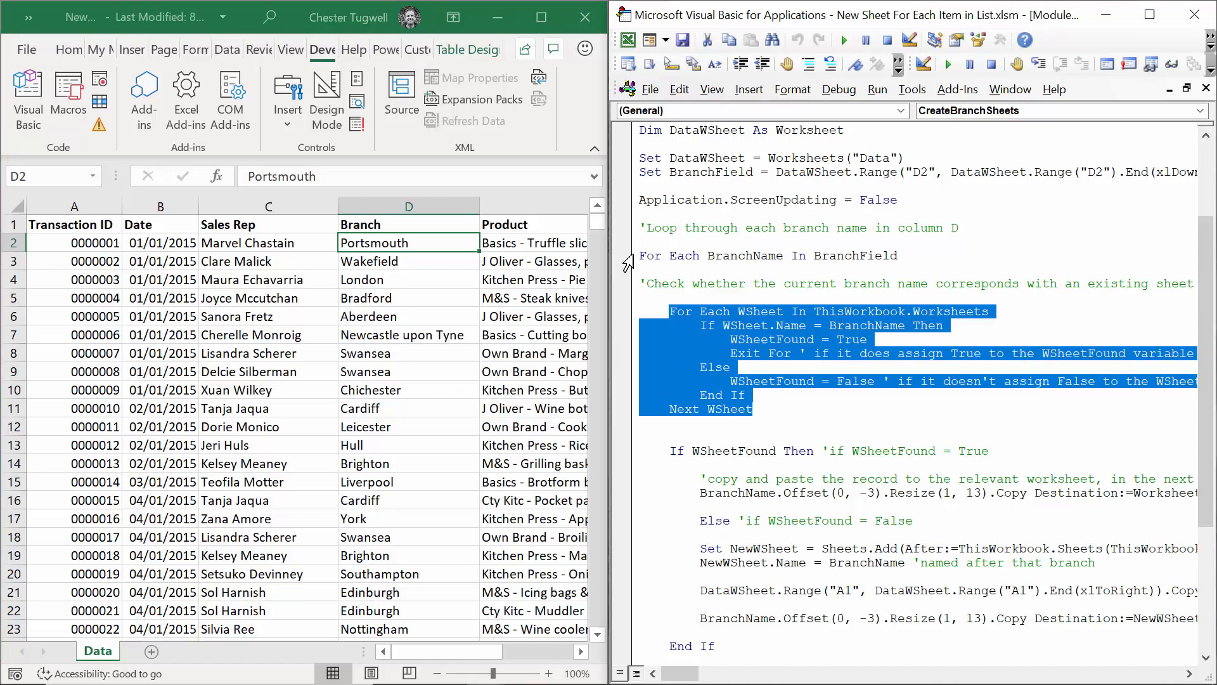
{"action": "mouse_move", "coordinate": [820, 404]}
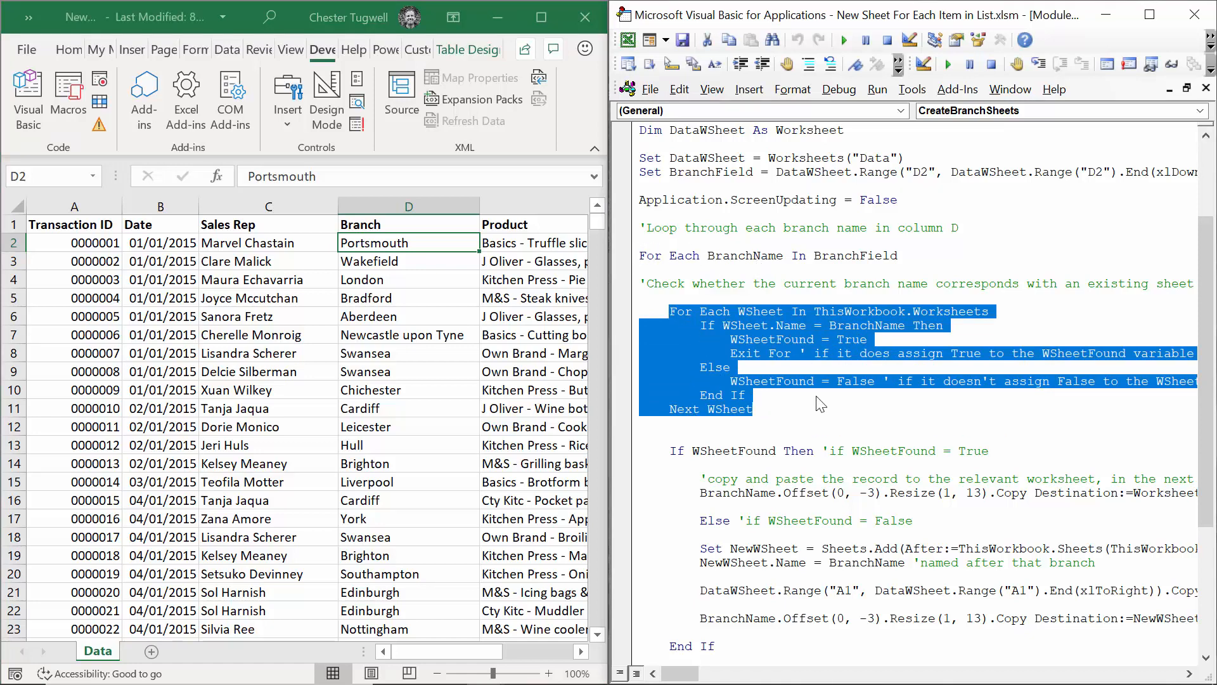
{"action": "mouse_move", "coordinate": [761, 330]}
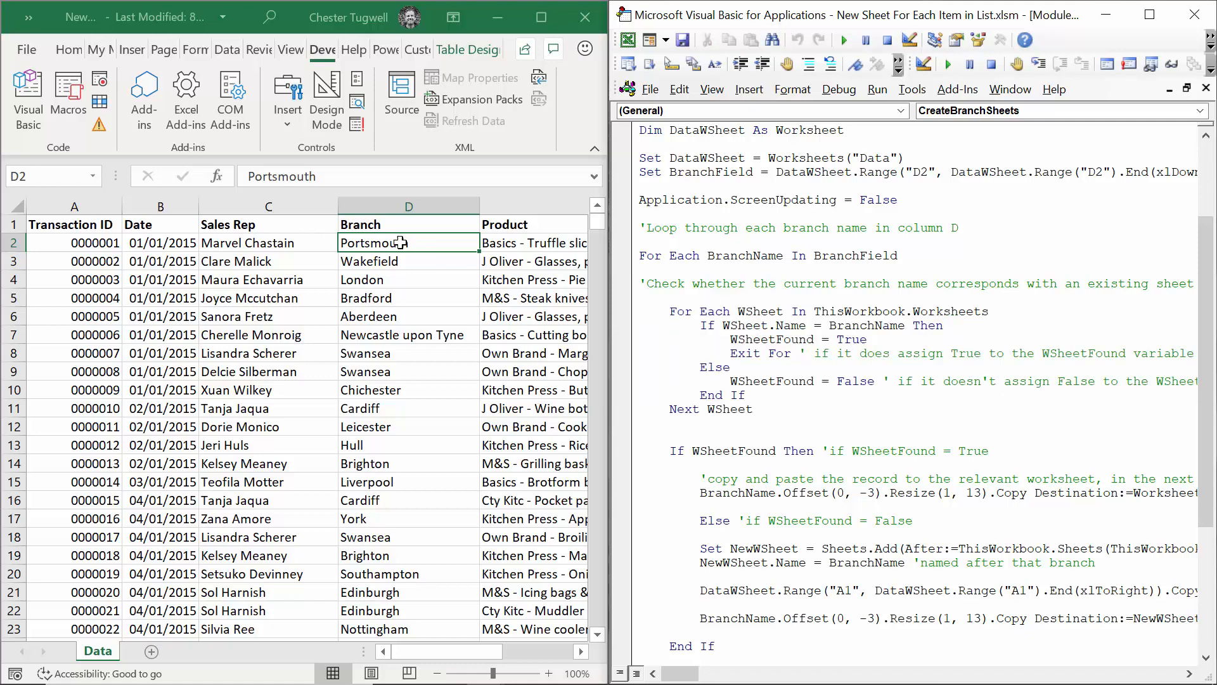
{"action": "scroll", "scroll_direction": "down", "scroll_amount": 3}
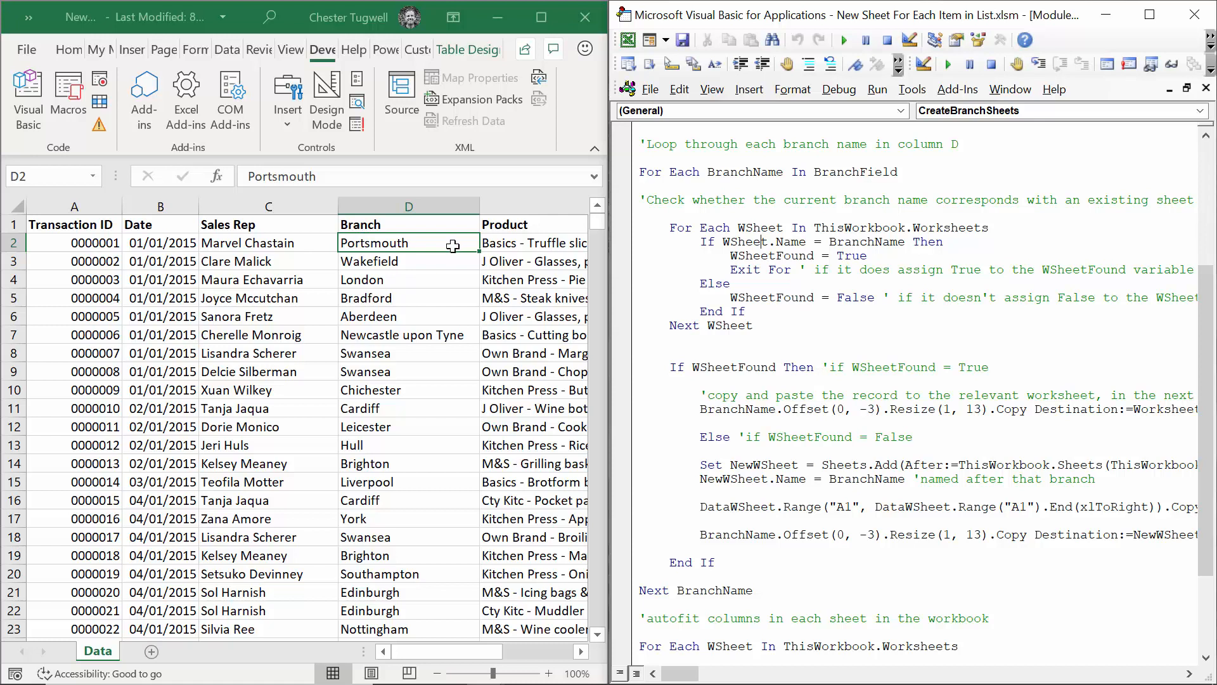
{"action": "mouse_move", "coordinate": [720, 409]}
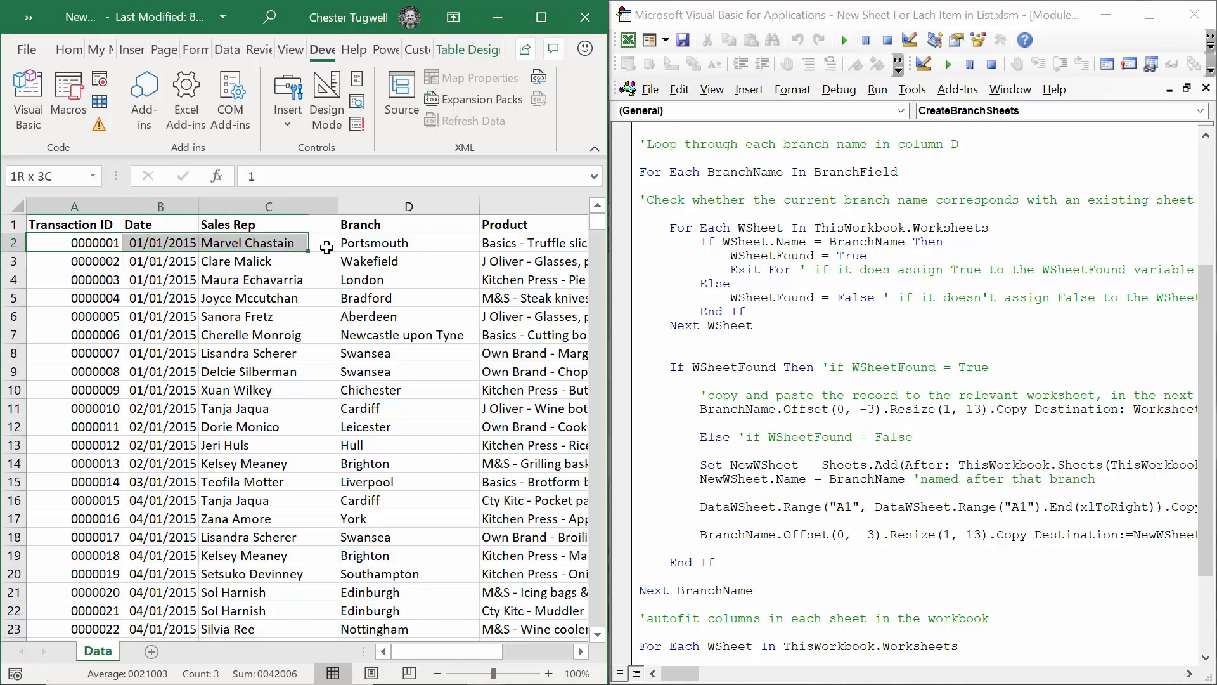
{"action": "scroll", "scroll_direction": "right", "scroll_amount": 3}
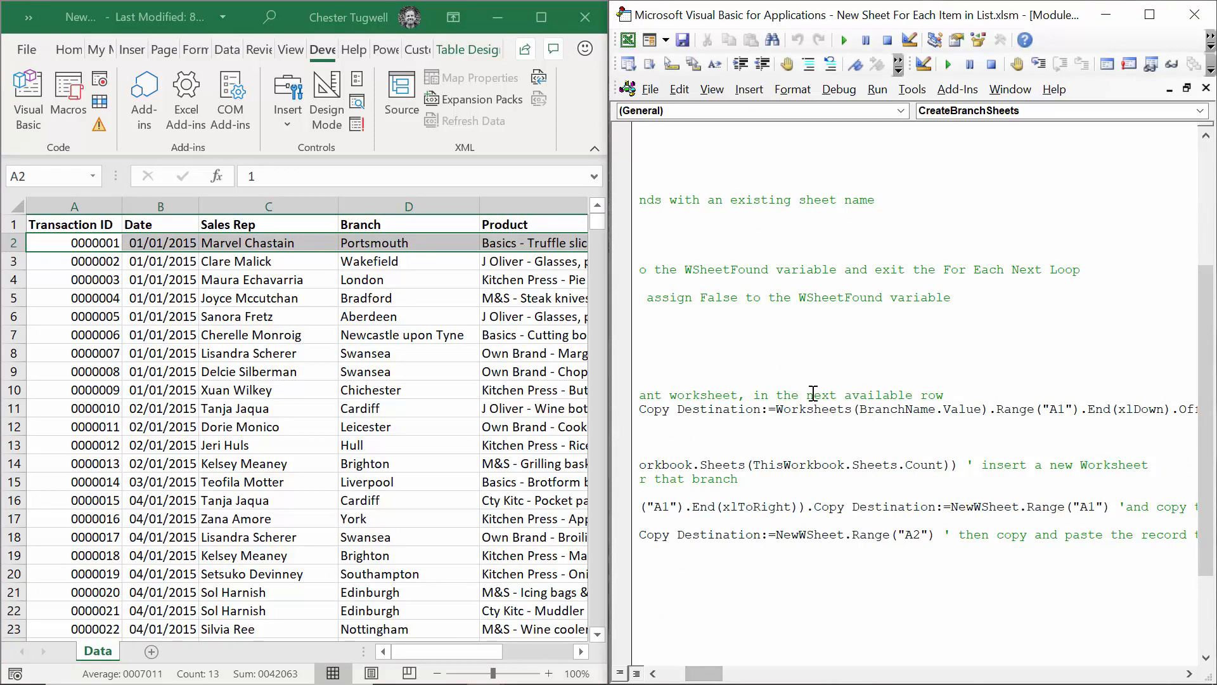
{"action": "mouse_move", "coordinate": [908, 409]}
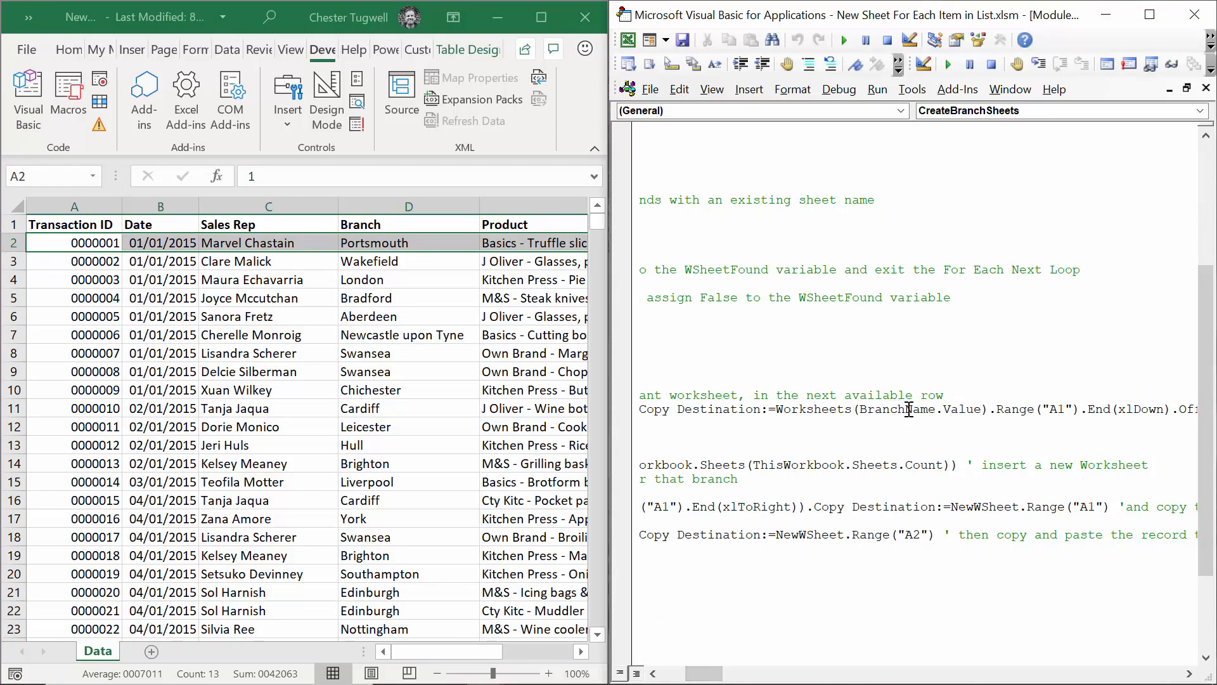
{"action": "left_click", "coordinate": [991, 410]}
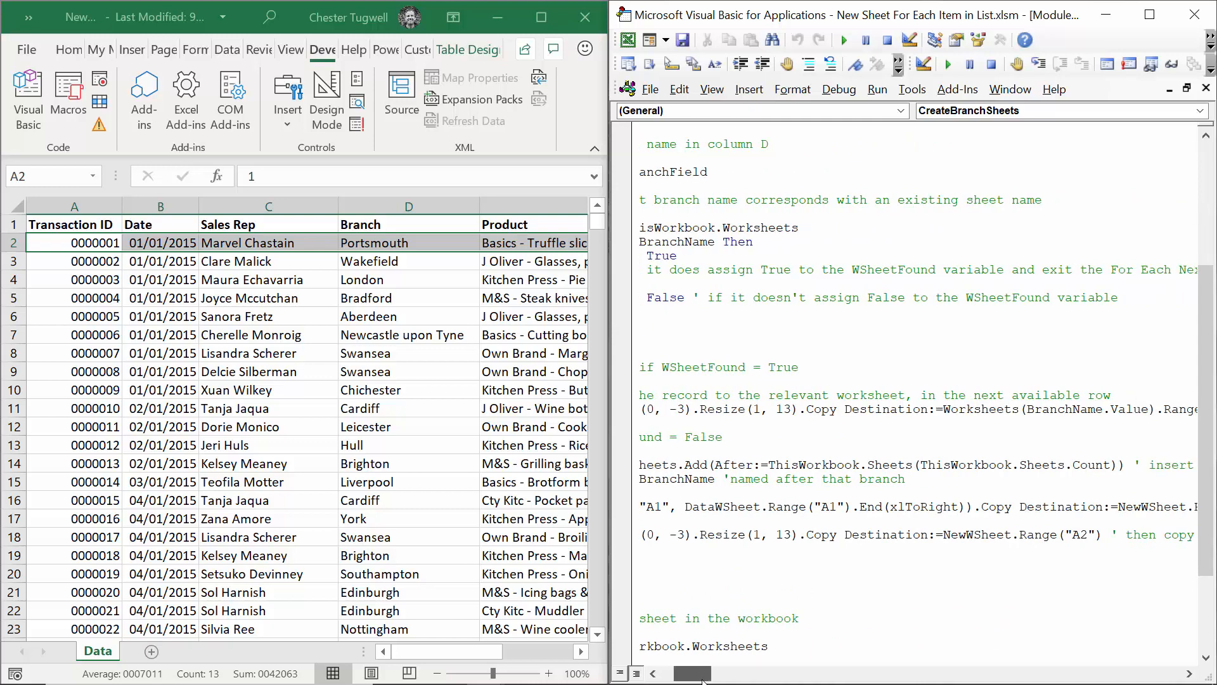
{"action": "scroll", "scroll_direction": "right", "scroll_amount": 3}
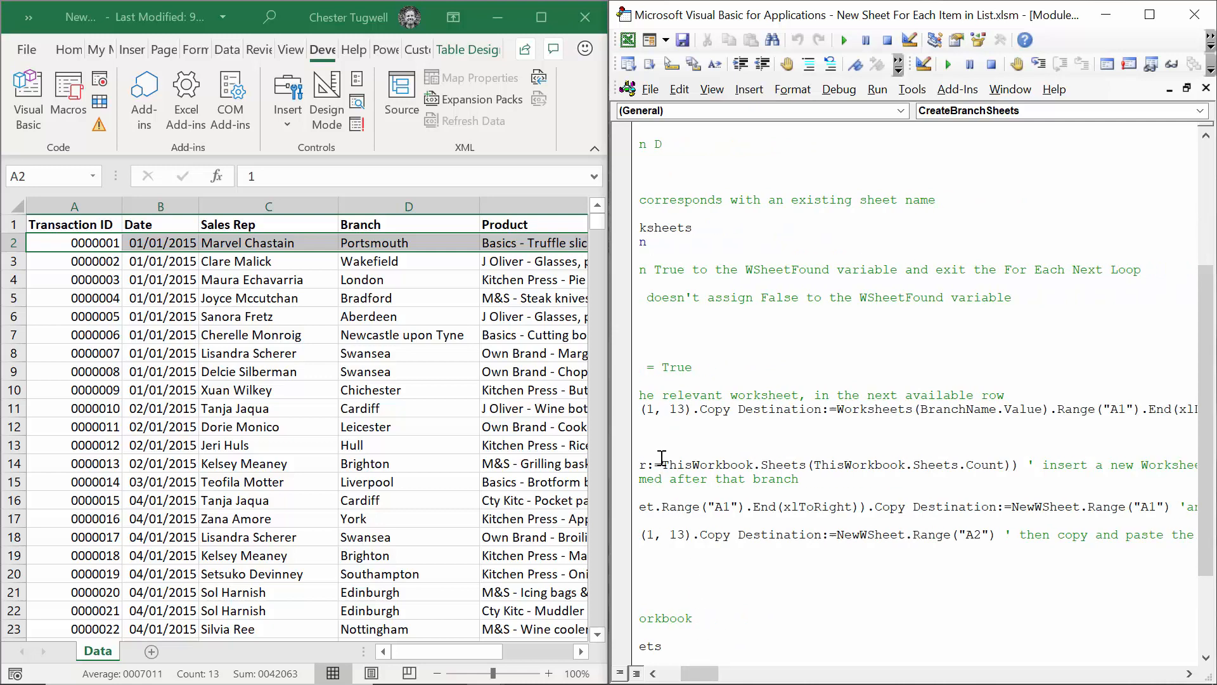
{"action": "scroll", "scroll_direction": "left", "scroll_amount": 3}
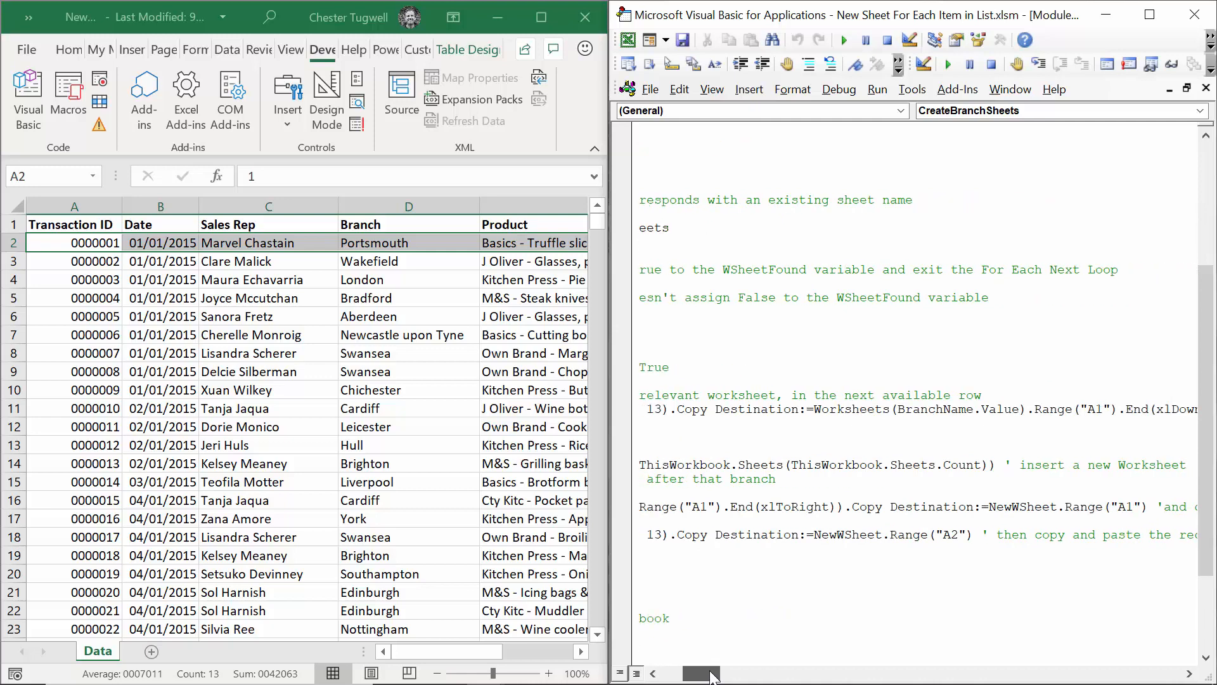
{"action": "double_click", "coordinate": [822, 464]}
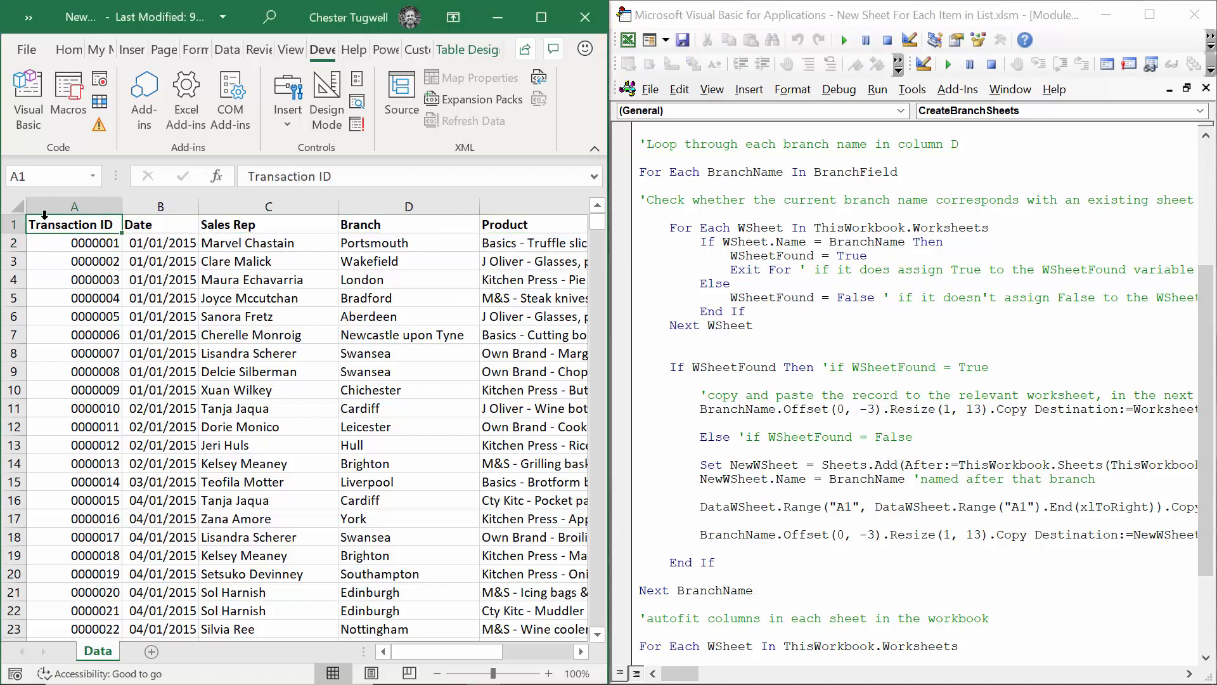
{"action": "mouse_move", "coordinate": [74, 223]}
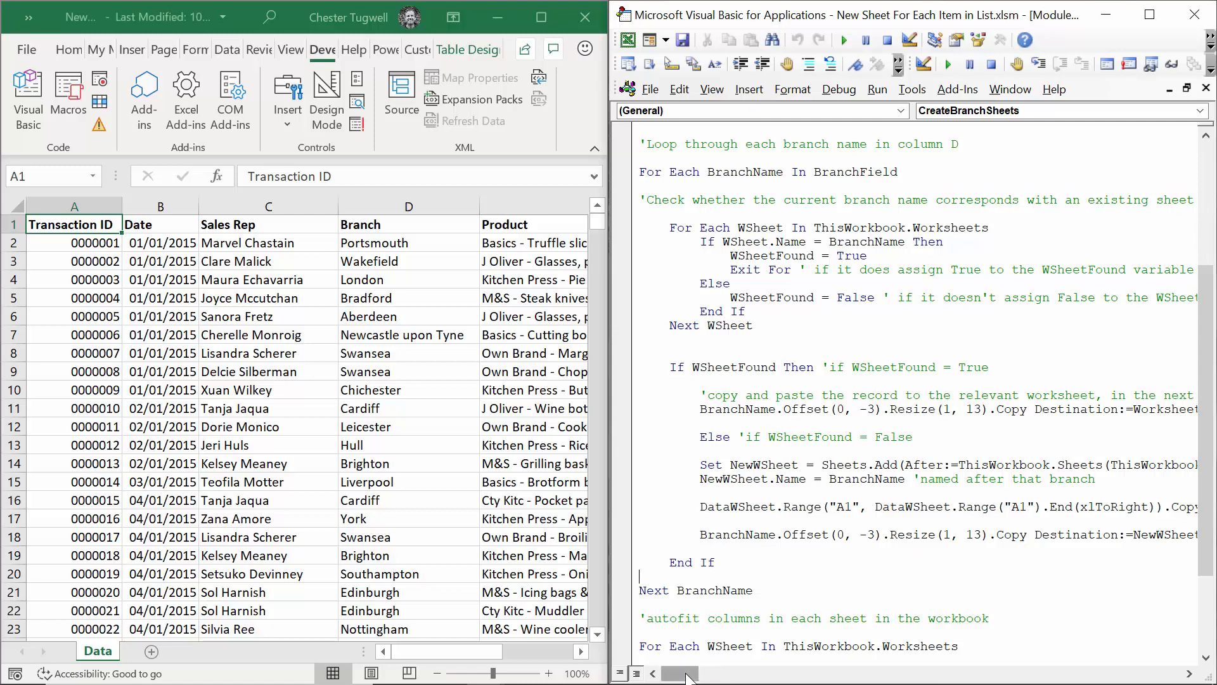
{"action": "scroll", "scroll_direction": "right", "scroll_amount": 3}
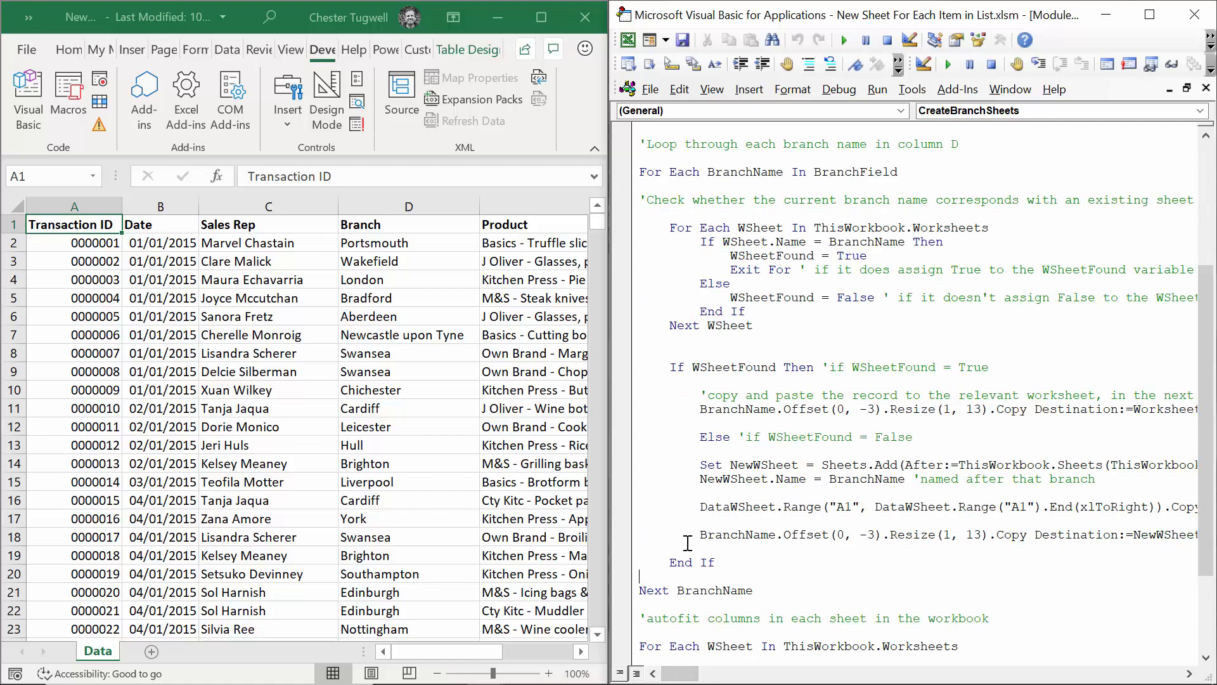
{"action": "double_click", "coordinate": [689, 562]}
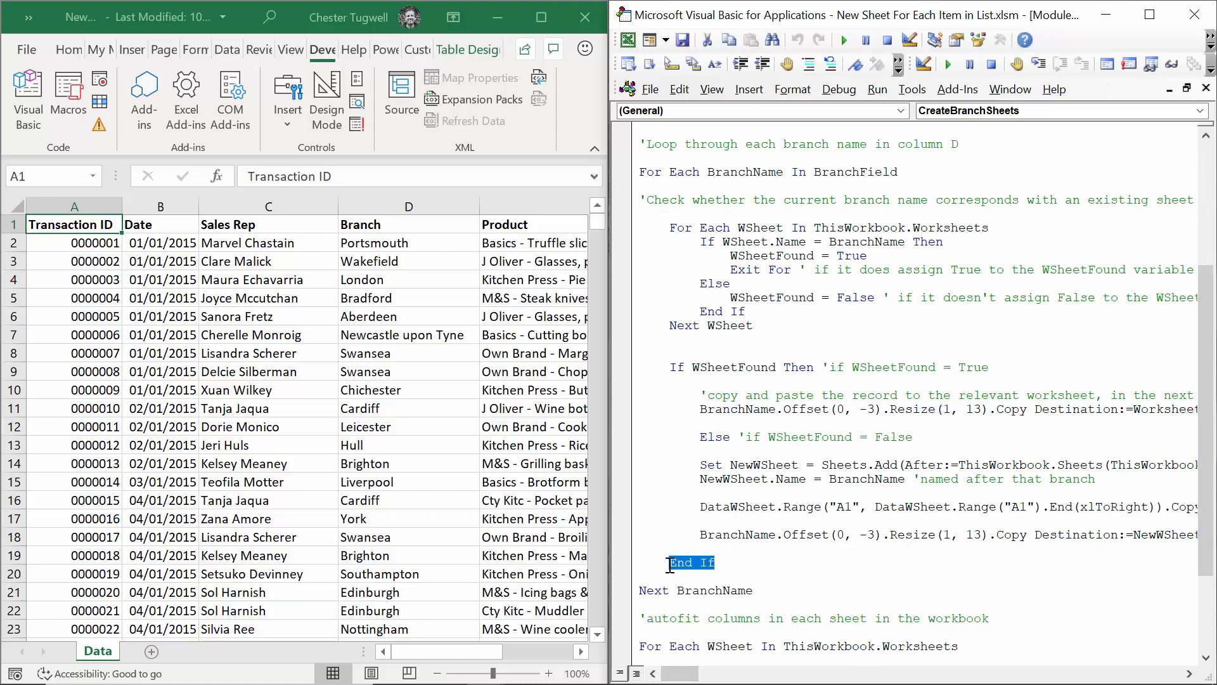
{"action": "scroll", "scroll_direction": "down", "scroll_amount": 3}
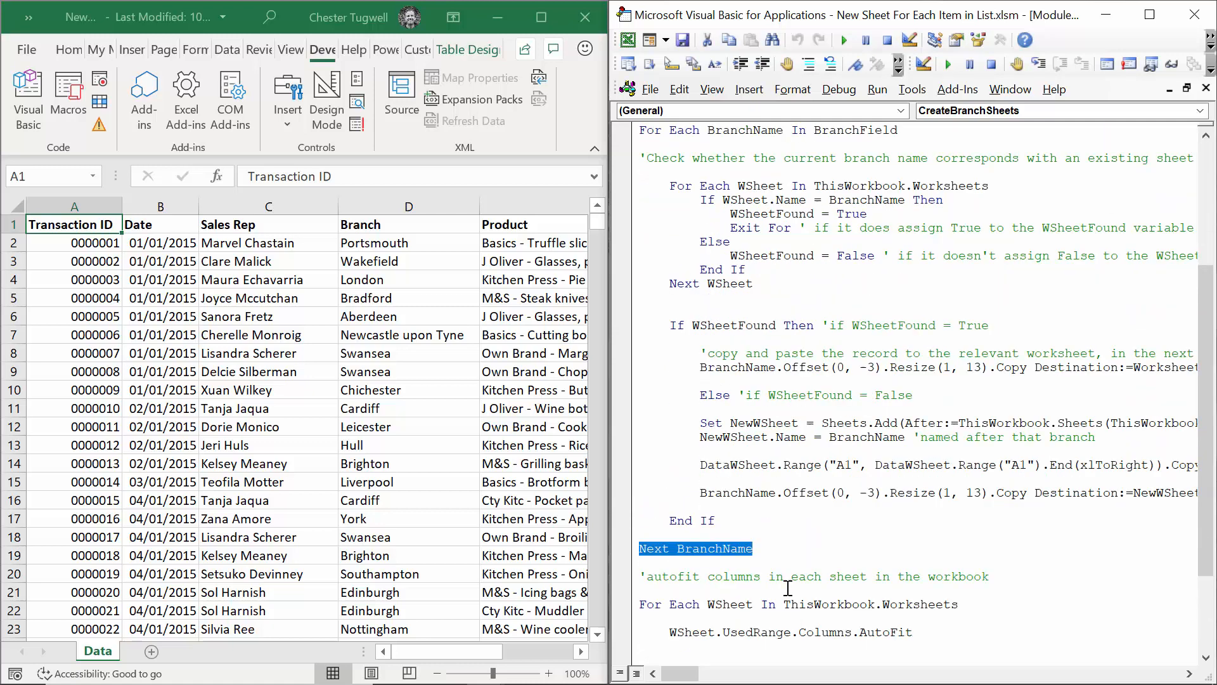
{"action": "scroll", "scroll_direction": "down", "scroll_amount": 3}
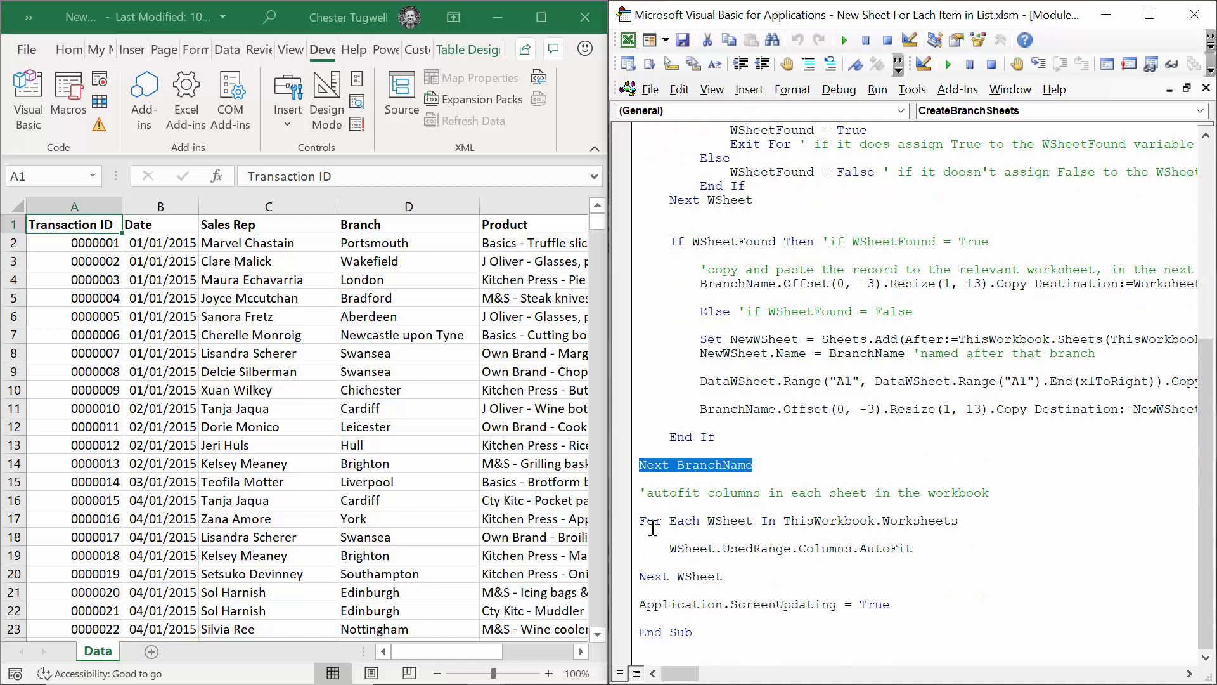
{"action": "mouse_move", "coordinate": [914, 527]}
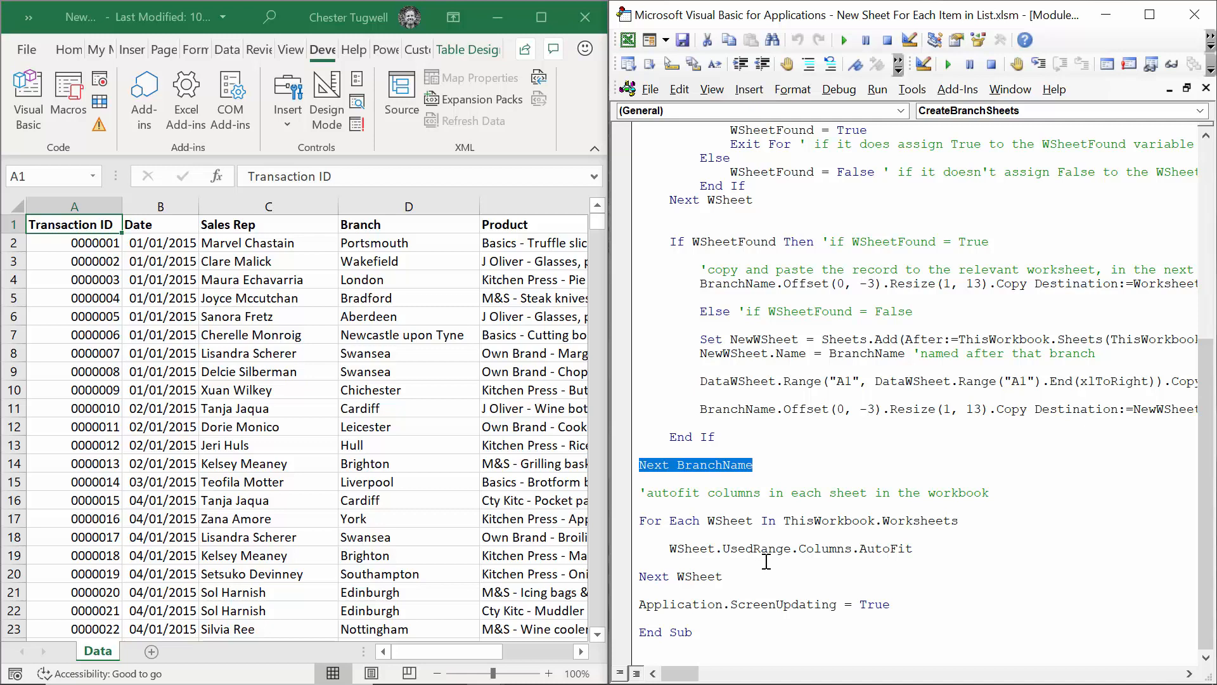
{"action": "mouse_move", "coordinate": [812, 563]}
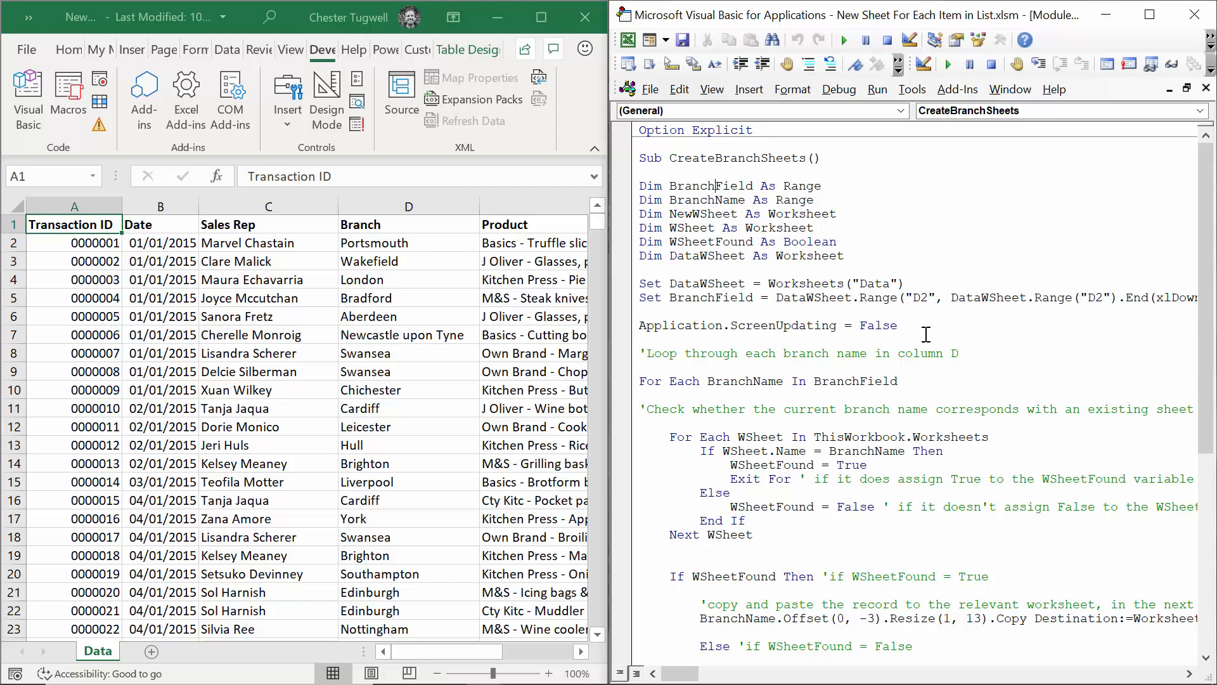
- Step through CreateBranchSheets with F8 until Sheets.Add creates a blank Sheet1
{"action": "key", "text": "F8"}
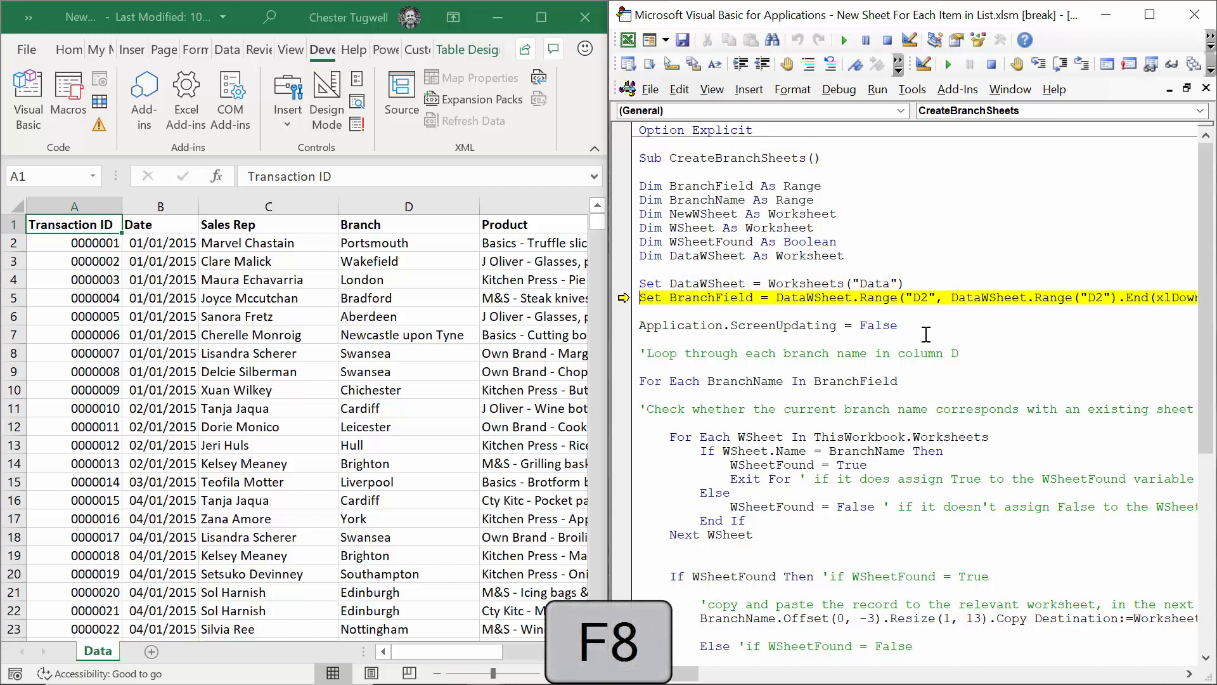
{"action": "key", "text": "F8"}
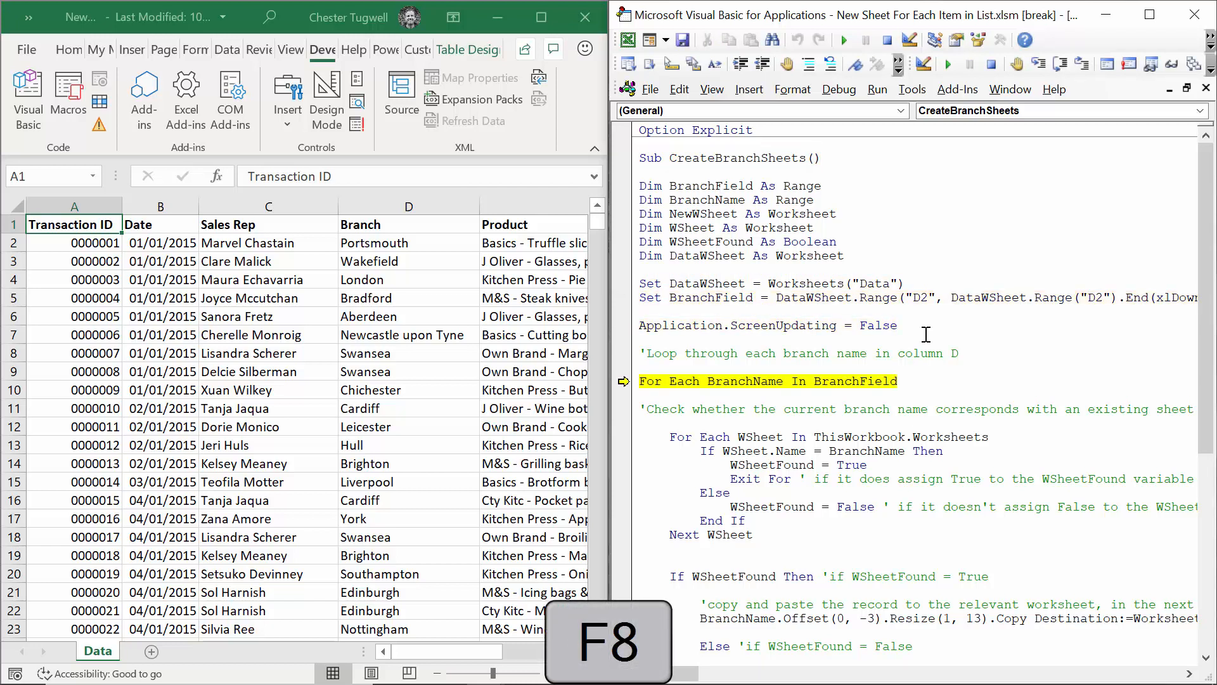
{"action": "key", "text": "F8"}
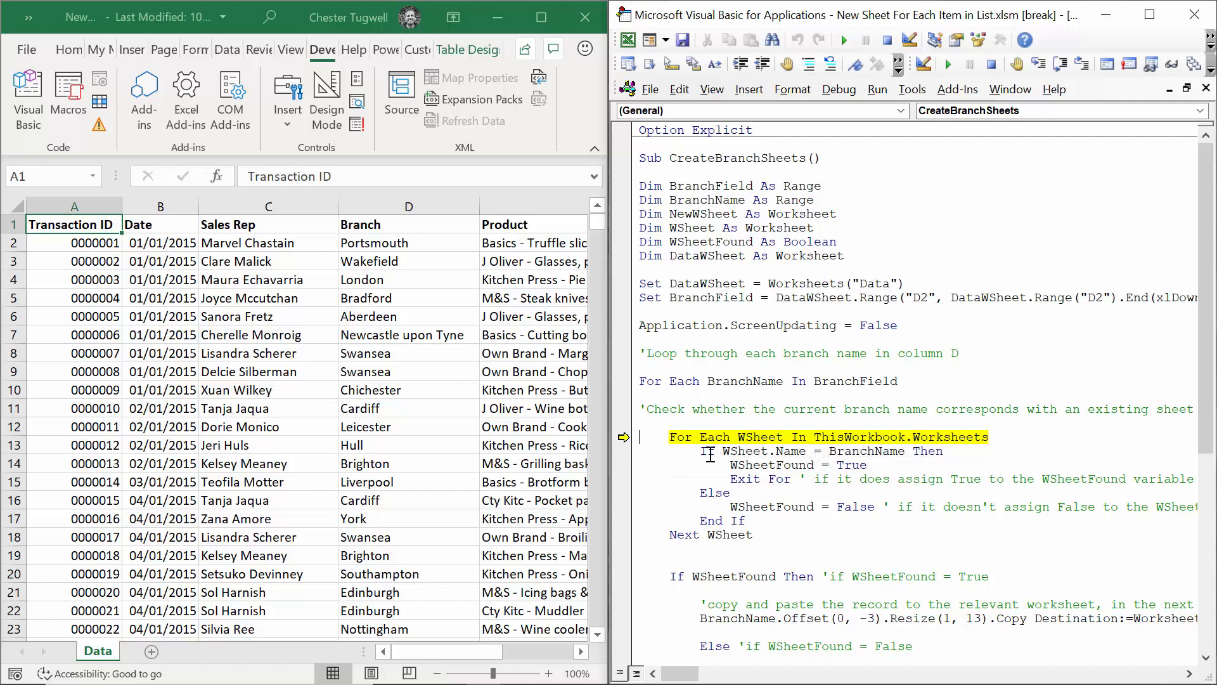
{"action": "mouse_move", "coordinate": [776, 451]}
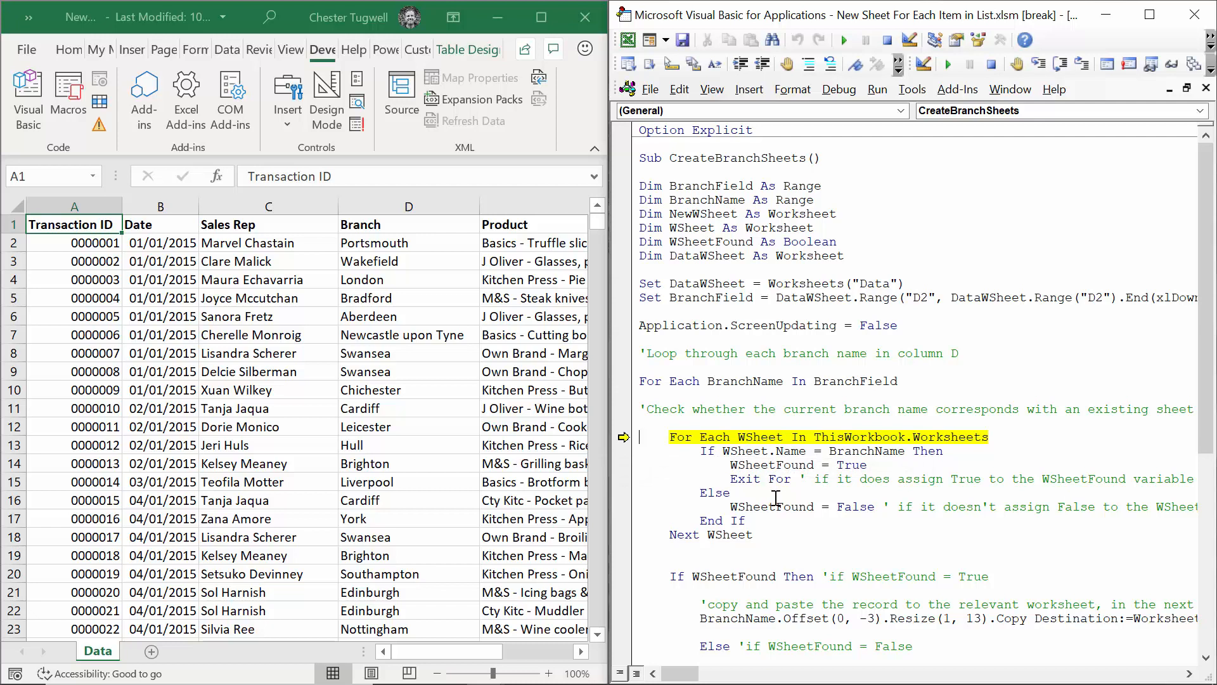
{"action": "key", "text": "F8"}
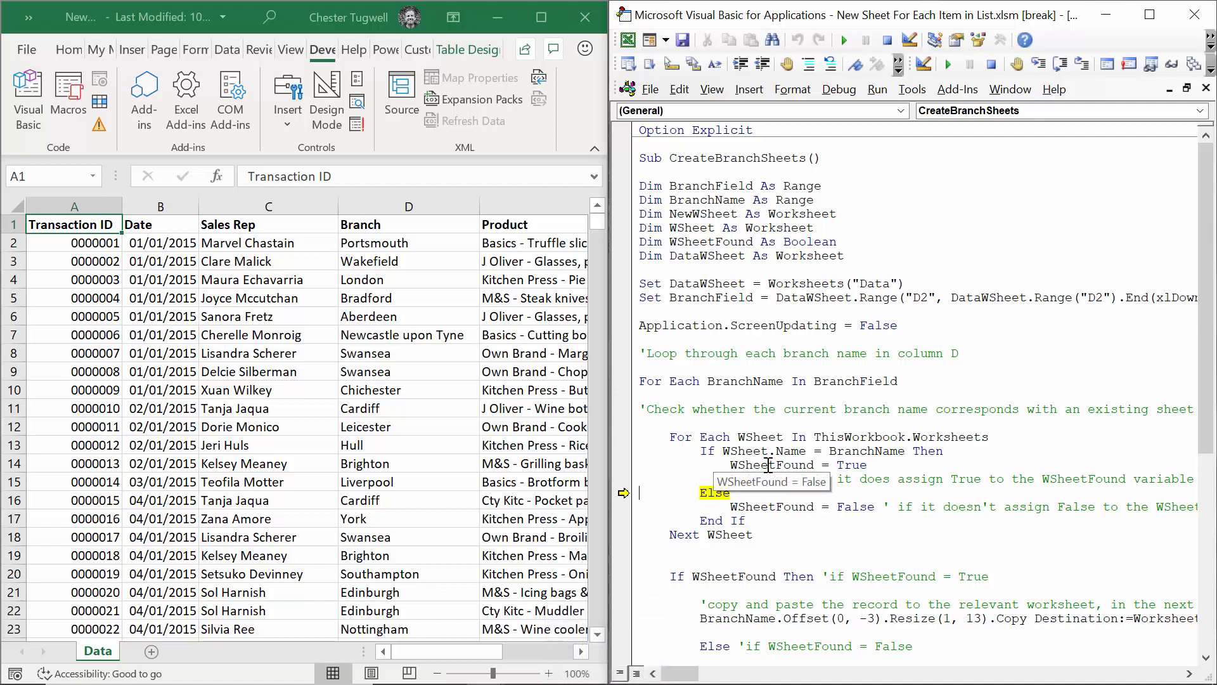
{"action": "key", "text": "f8"}
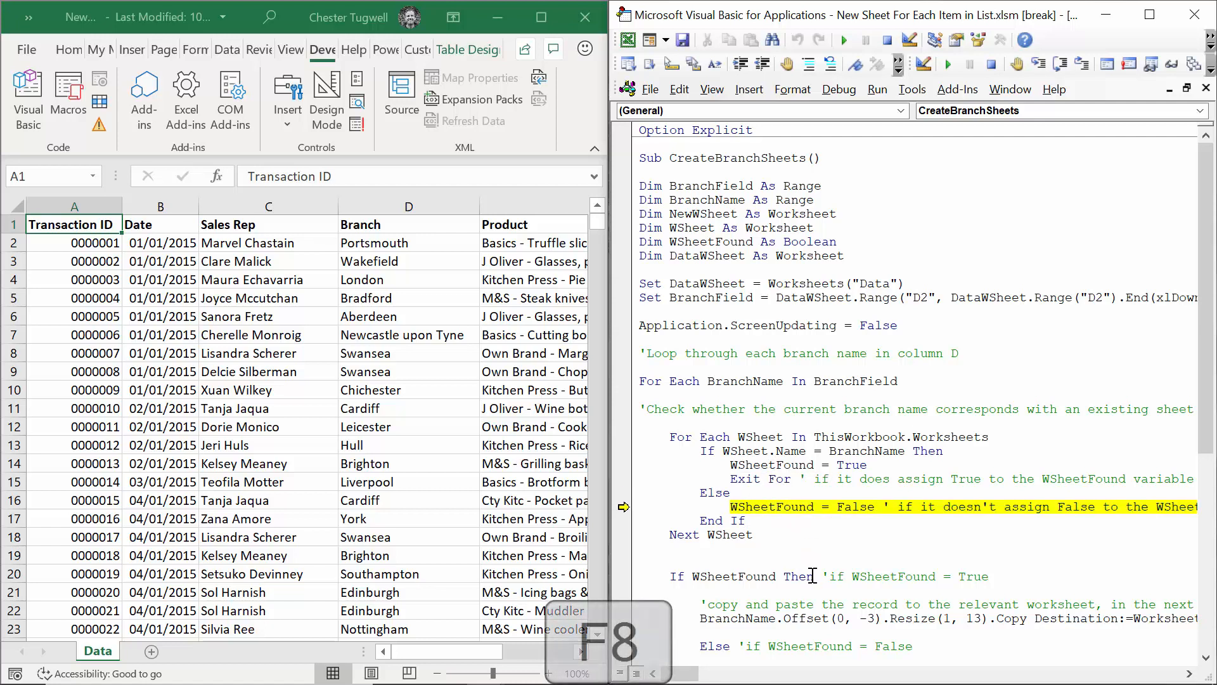
{"action": "key", "text": "F8"}
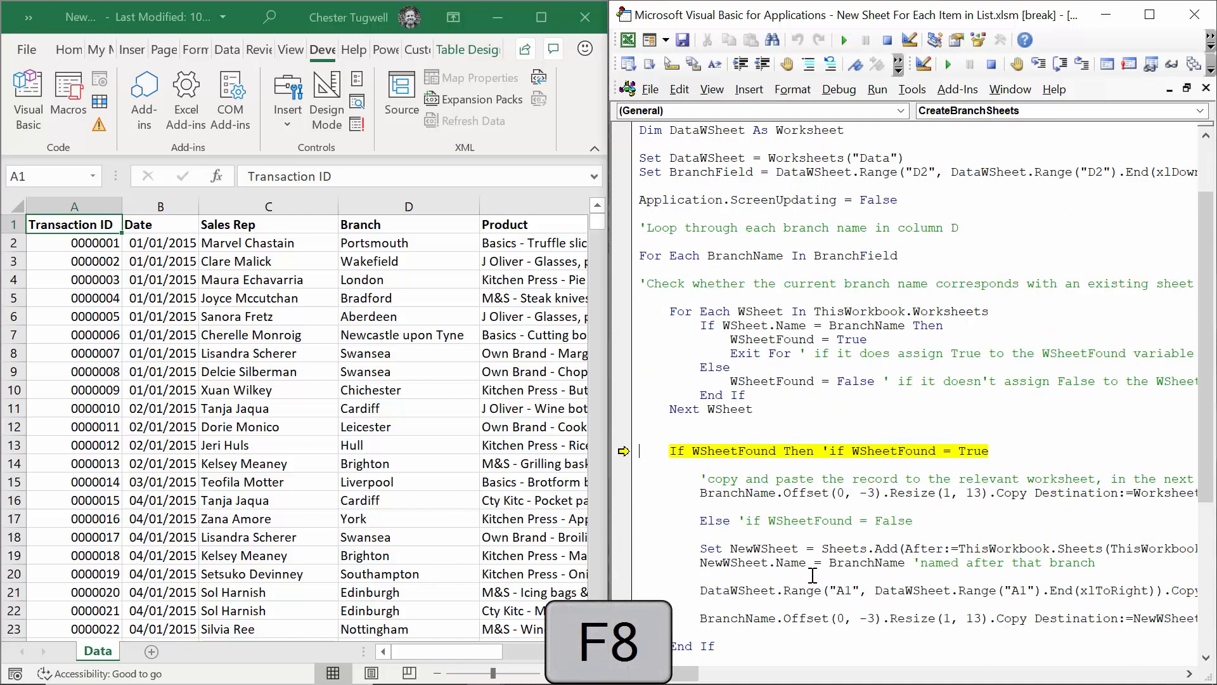
{"action": "key", "text": "F8"}
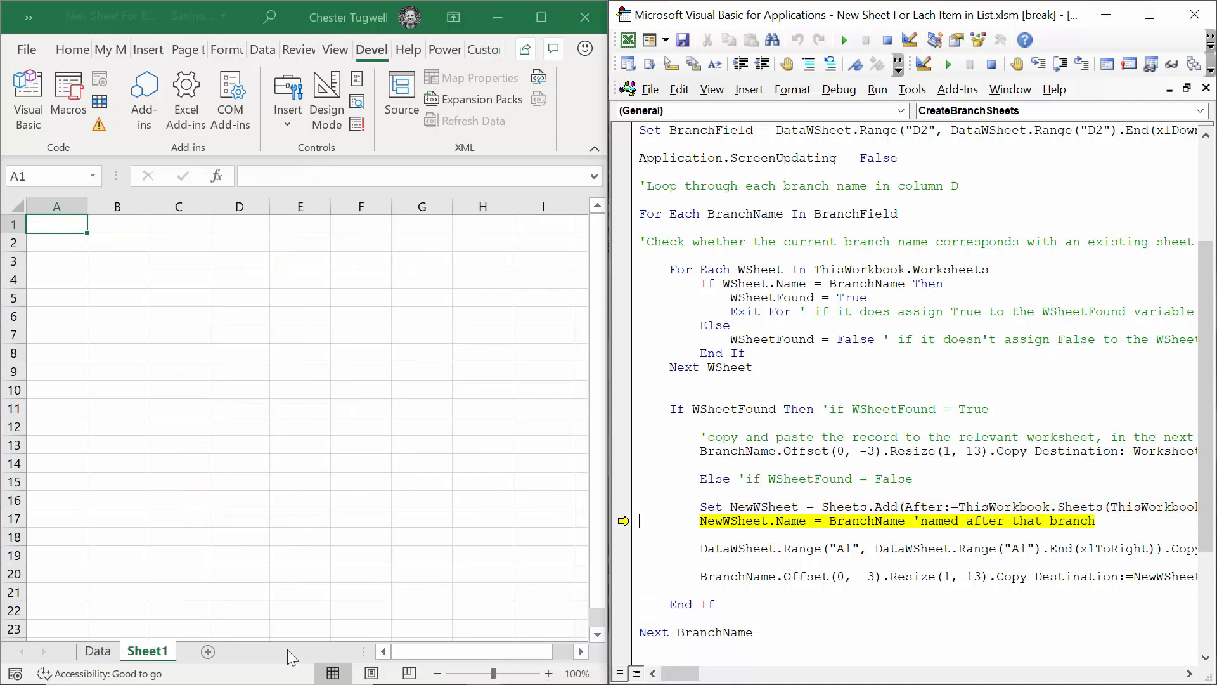
- Step on so Sheet1 becomes Portsmouth with the headings and first Portsmouth record copied in
{"action": "key", "text": "F8"}
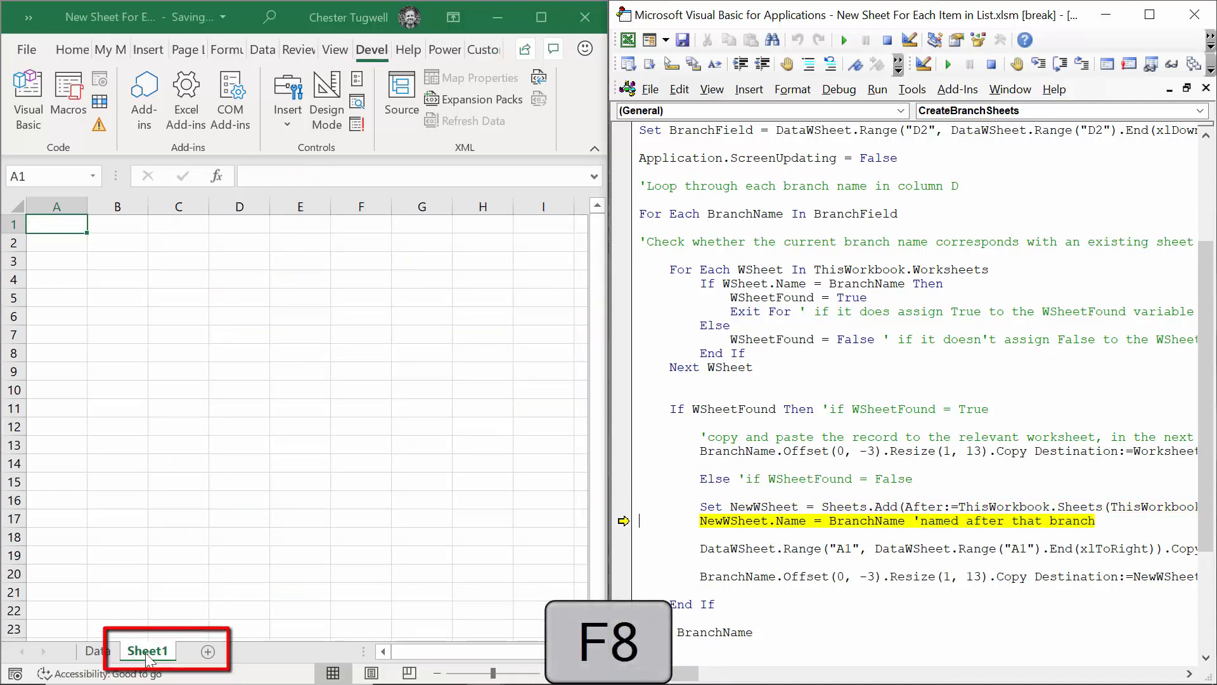
{"action": "key", "text": "F8"}
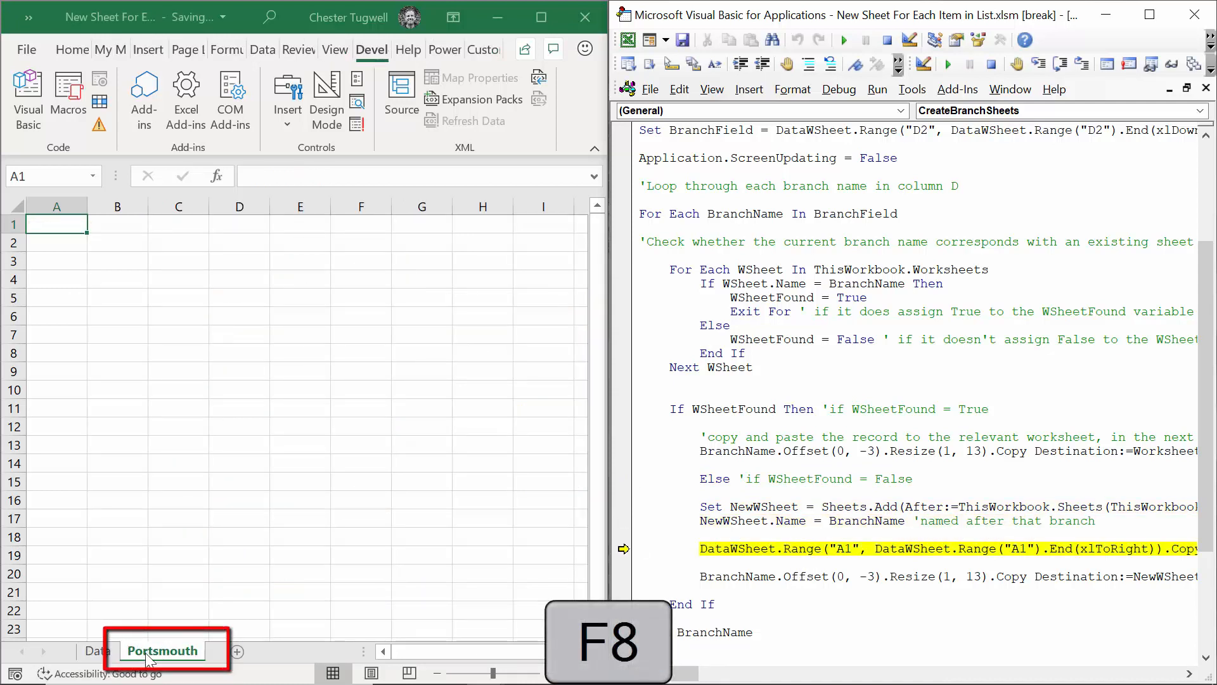
{"action": "key", "text": "F8"}
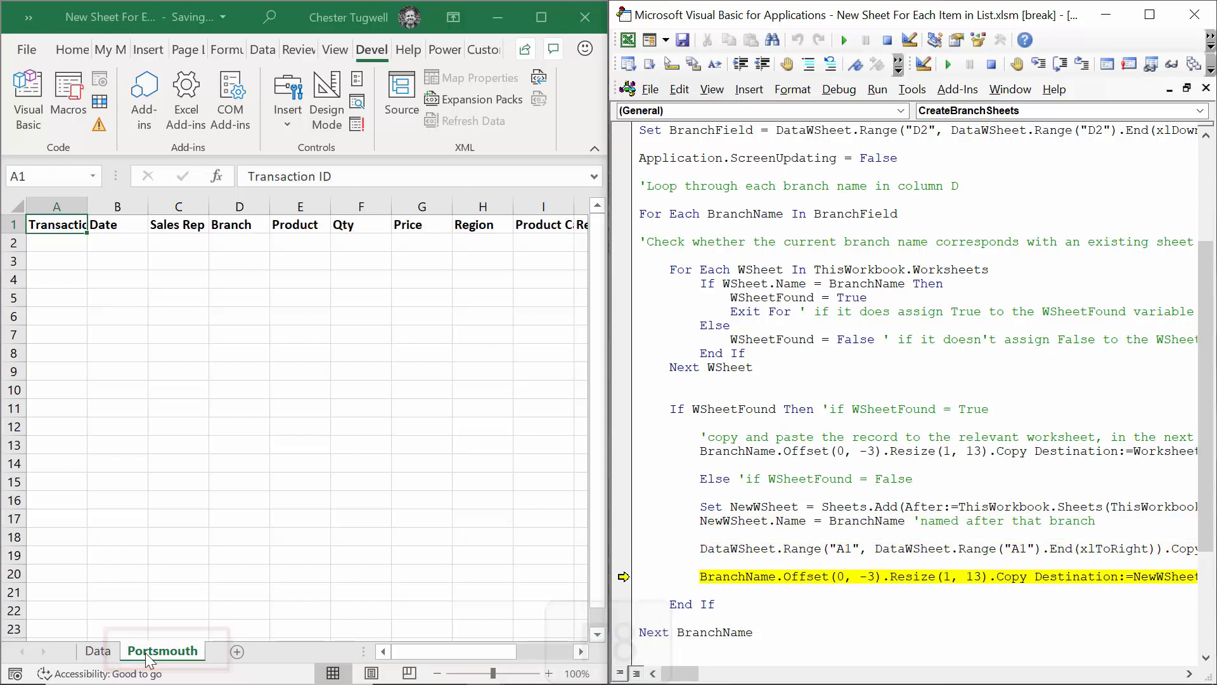
{"action": "key", "text": "F8"}
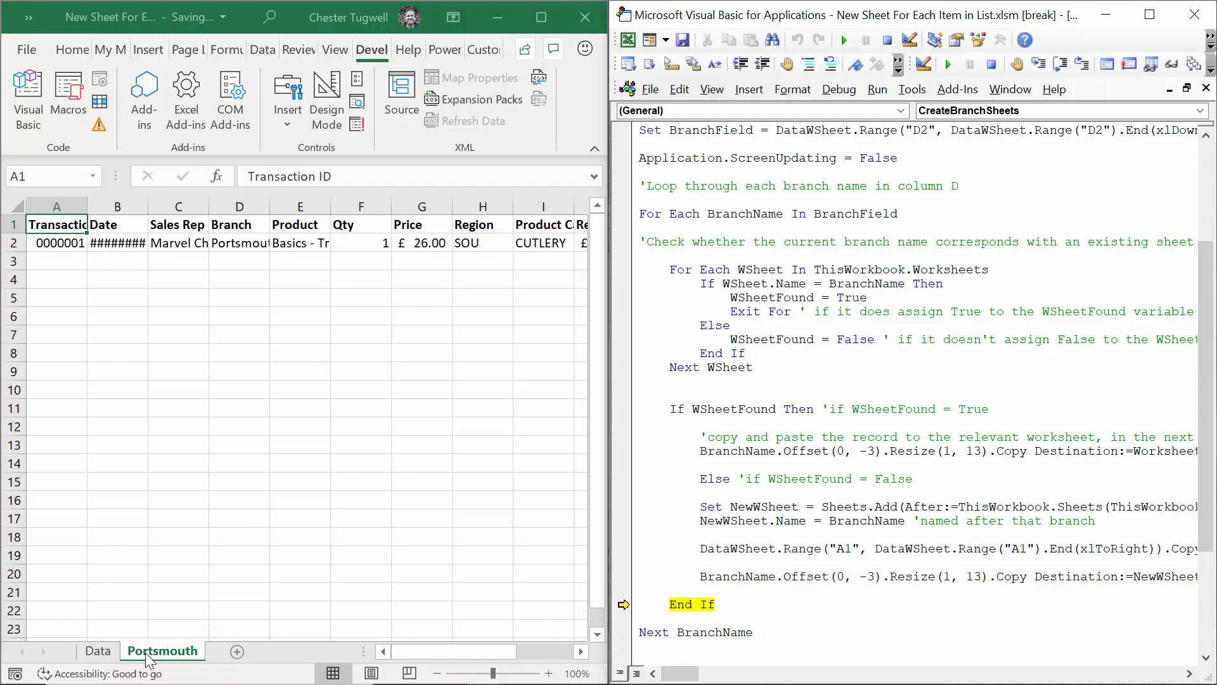
{"action": "key", "text": "F8"}
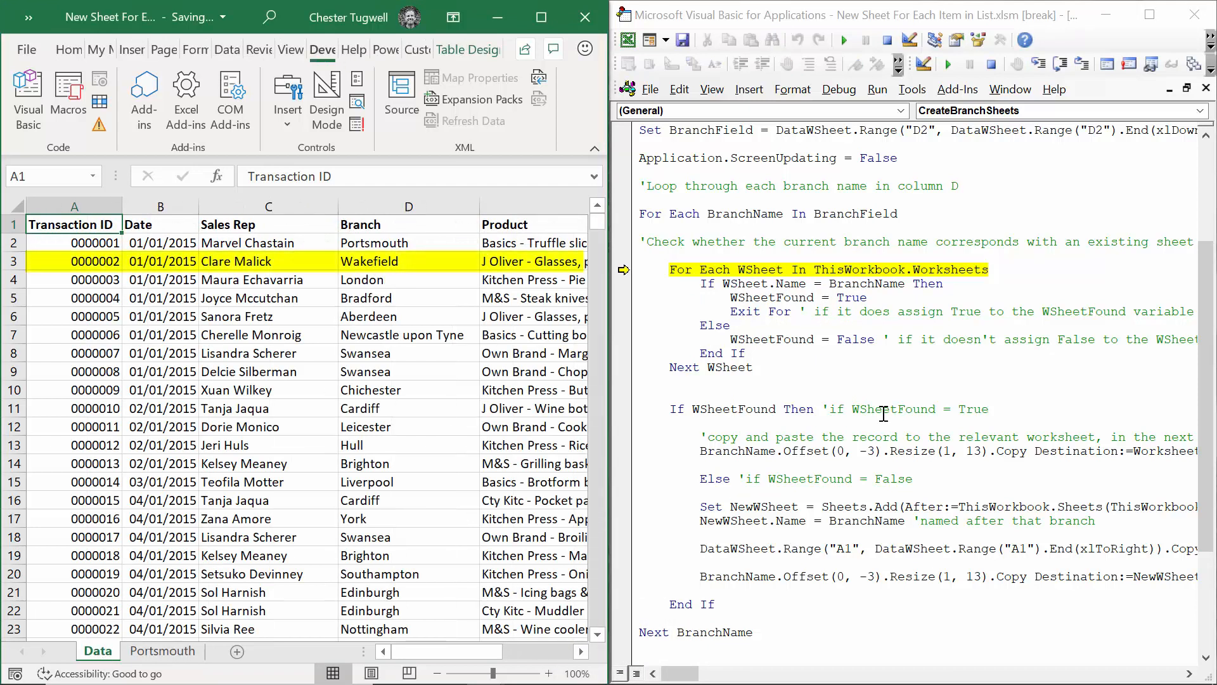
- Step through the next loop pass to add the Wakefield sheet with headings and its first record
{"action": "key", "text": "f8"}
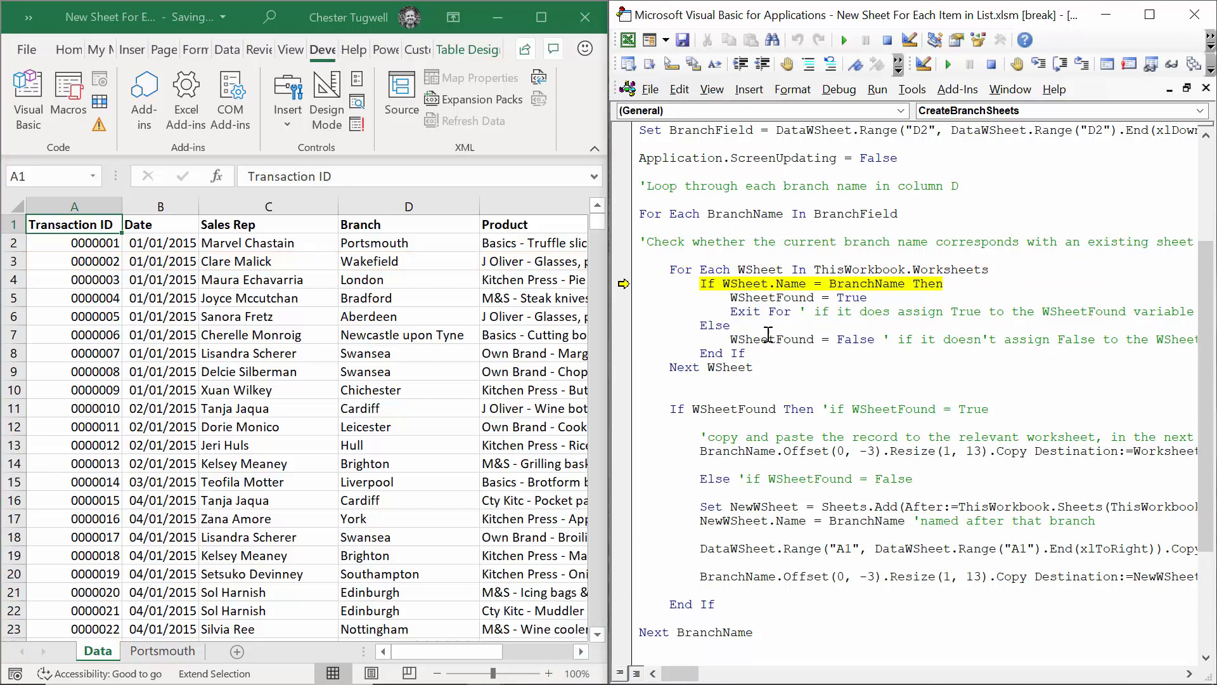
{"action": "key", "text": "F8"}
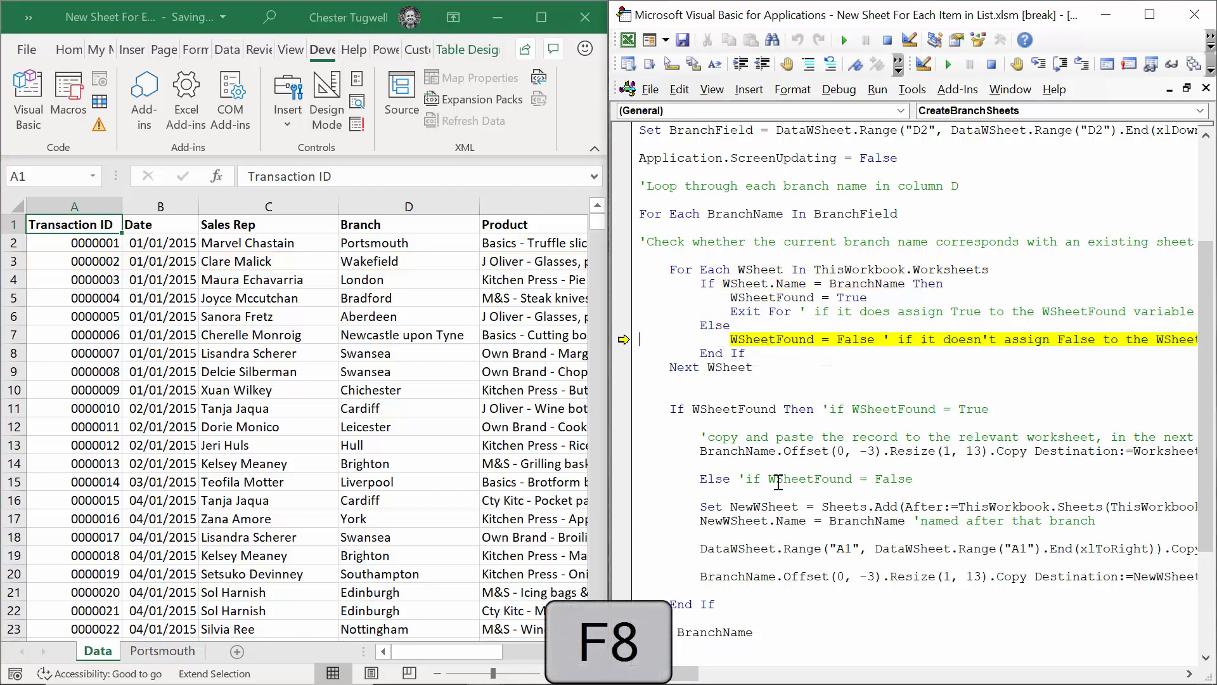
{"action": "key", "text": "F8"}
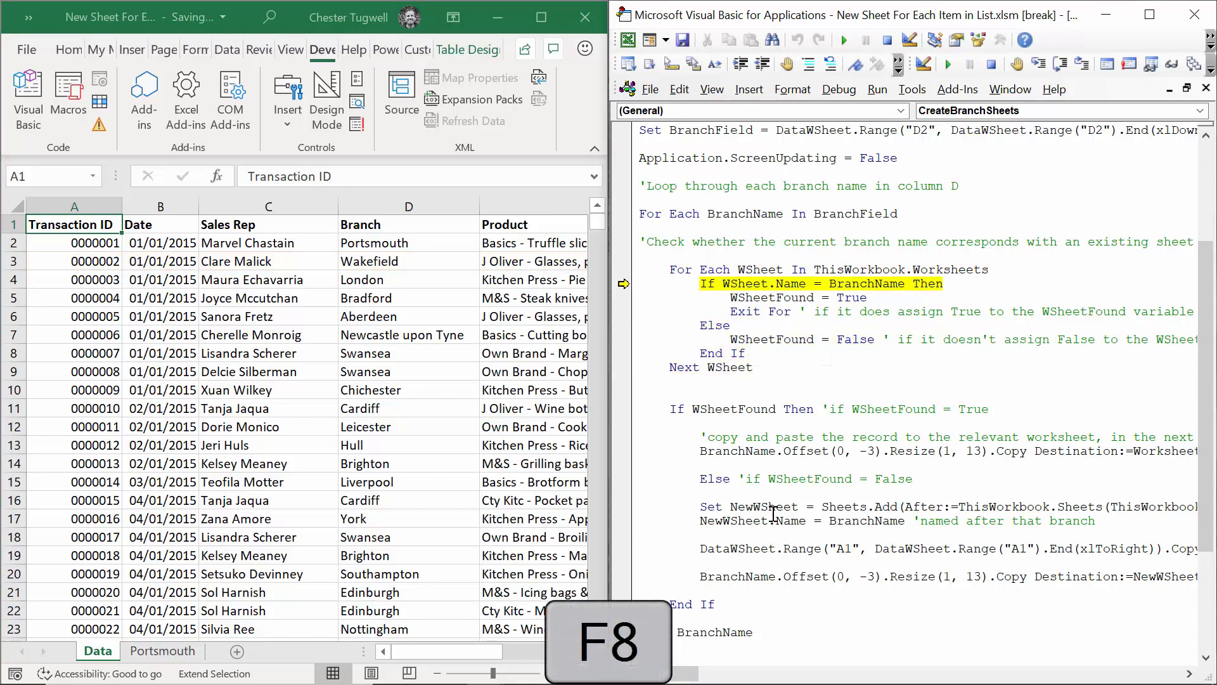
{"action": "key", "text": "F8"}
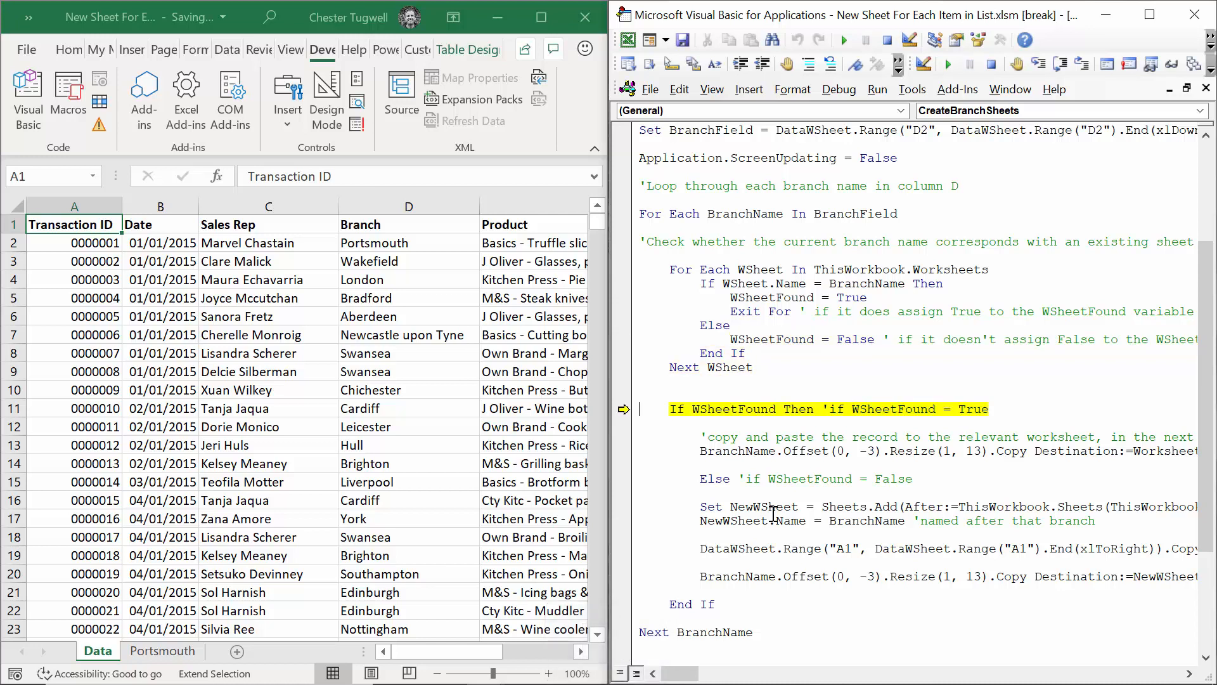
{"action": "key", "text": "F8"}
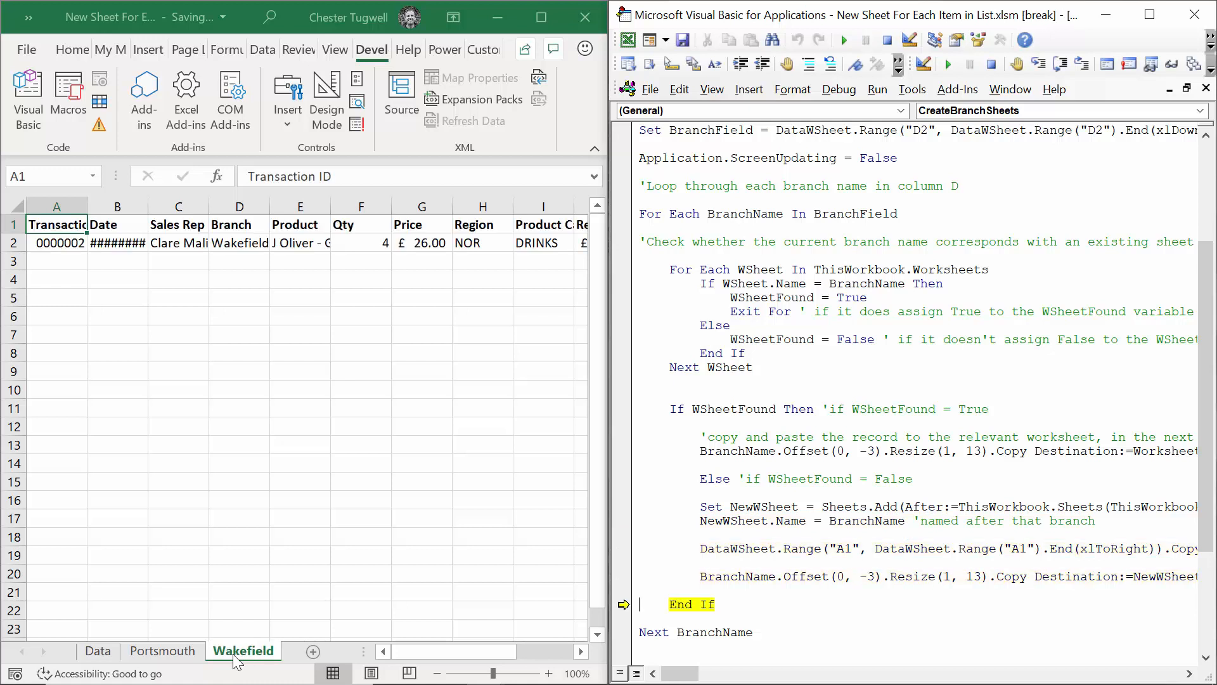
{"action": "key", "text": "F8"}
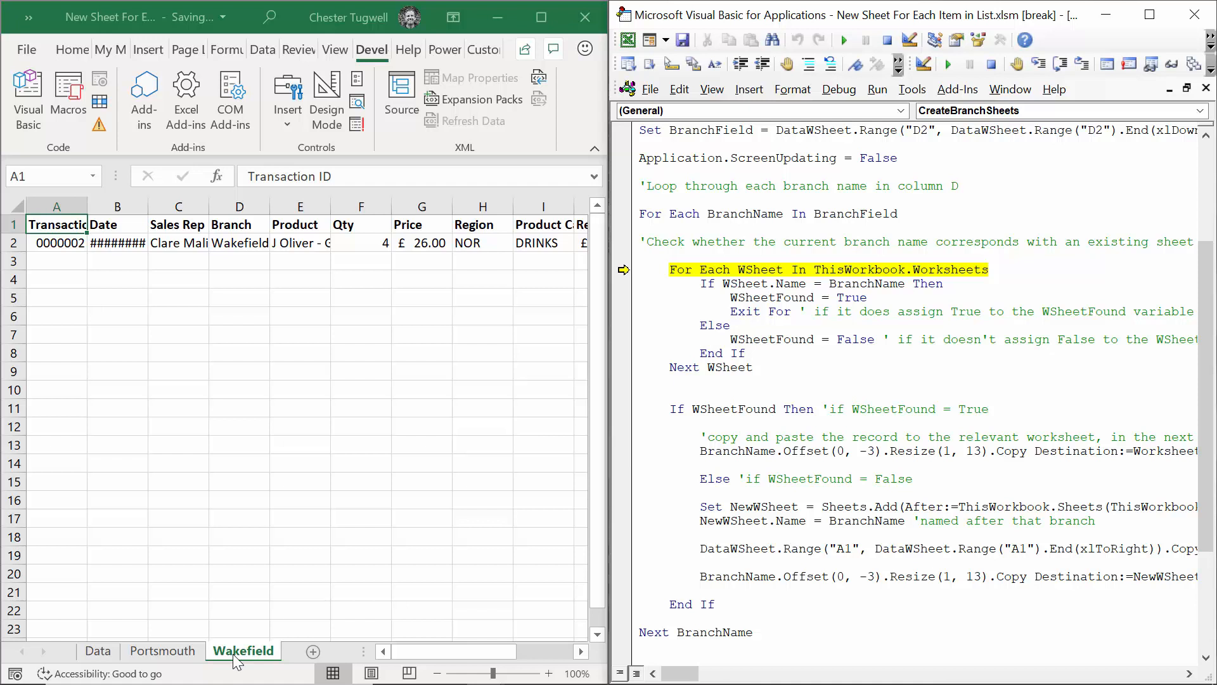
{"action": "mouse_move", "coordinate": [844, 39]}
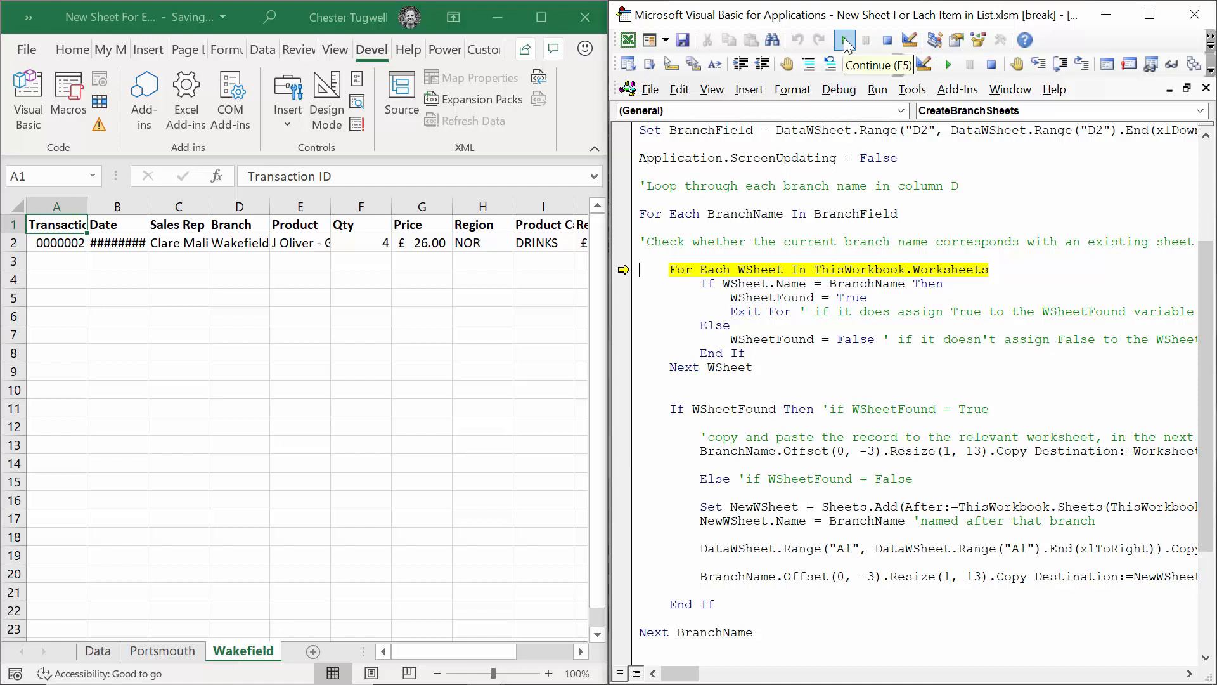
- Continue the macro to completion so every branch gets its own sheet of records
{"action": "left_click", "coordinate": [845, 39]}
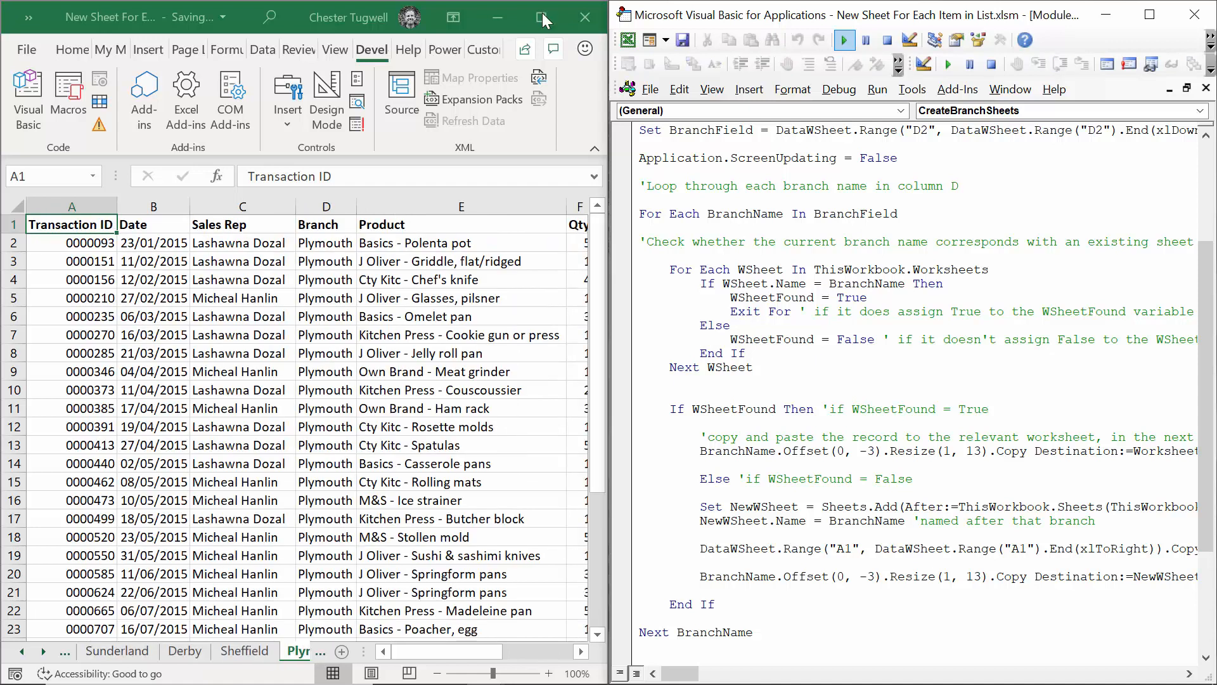
{"action": "mouse_move", "coordinate": [893, 308]}
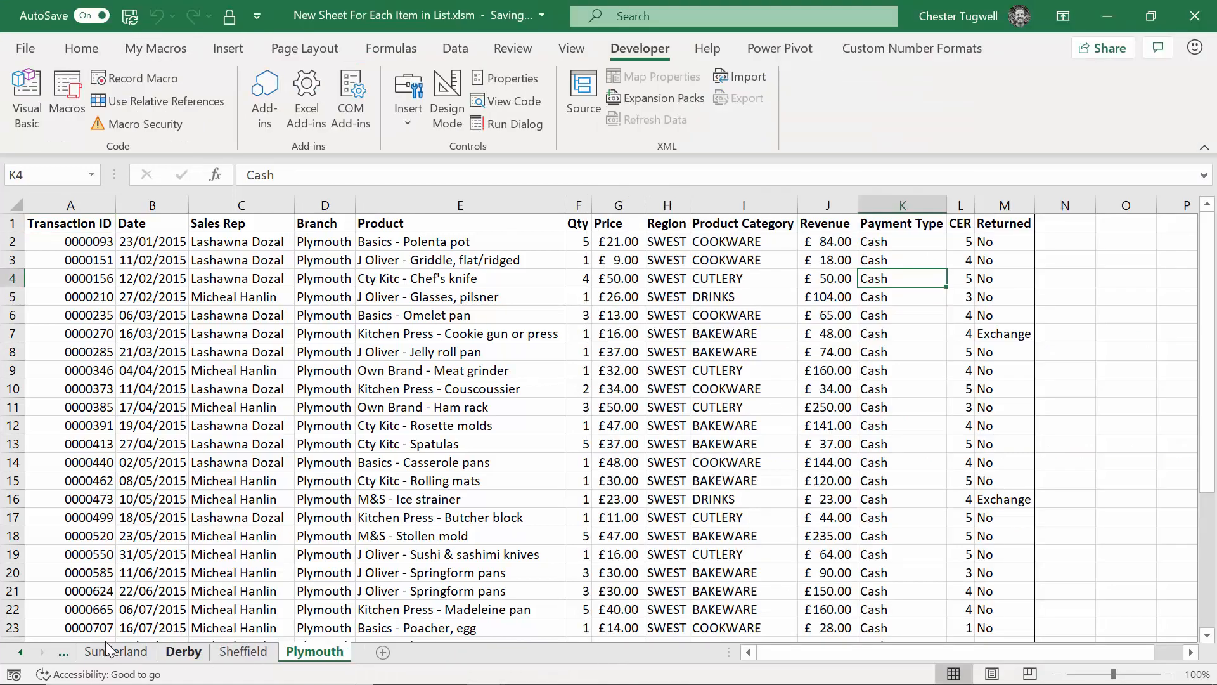
- Scroll to the first tabs and view the Portsmouth, London and Bradford sheets' records
{"action": "left_click", "coordinate": [22, 652]}
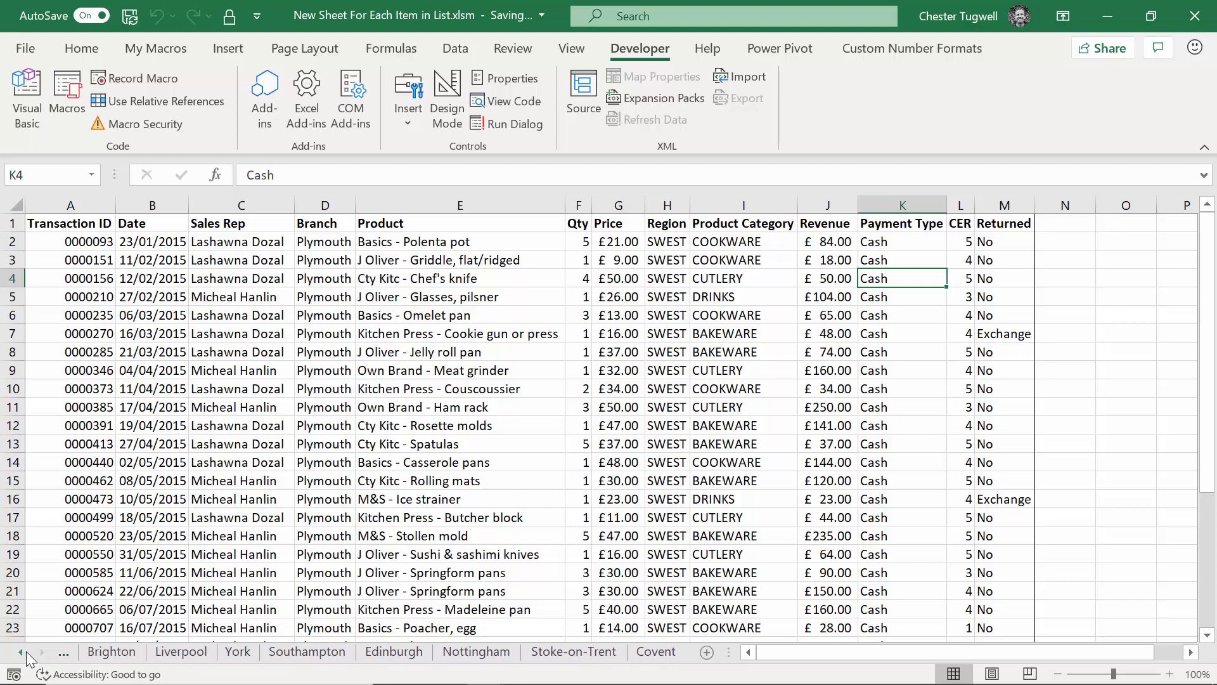
{"action": "left_click", "coordinate": [19, 651]}
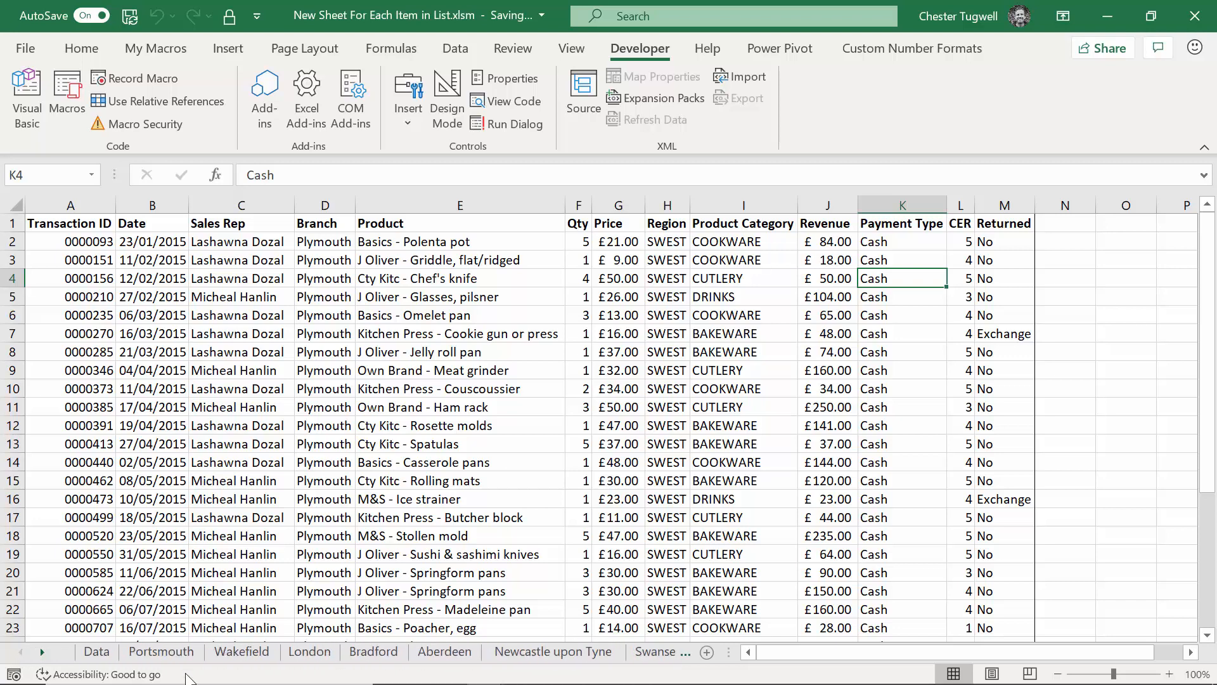
{"action": "left_click", "coordinate": [161, 651]}
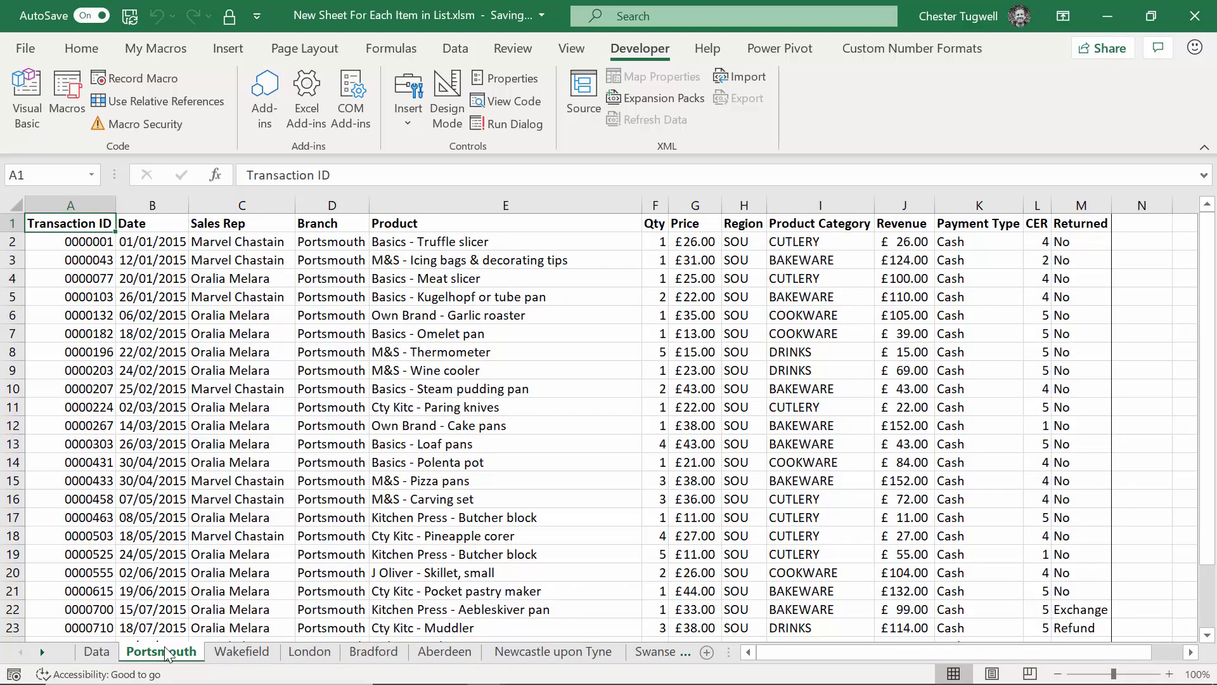
{"action": "left_click", "coordinate": [309, 651]}
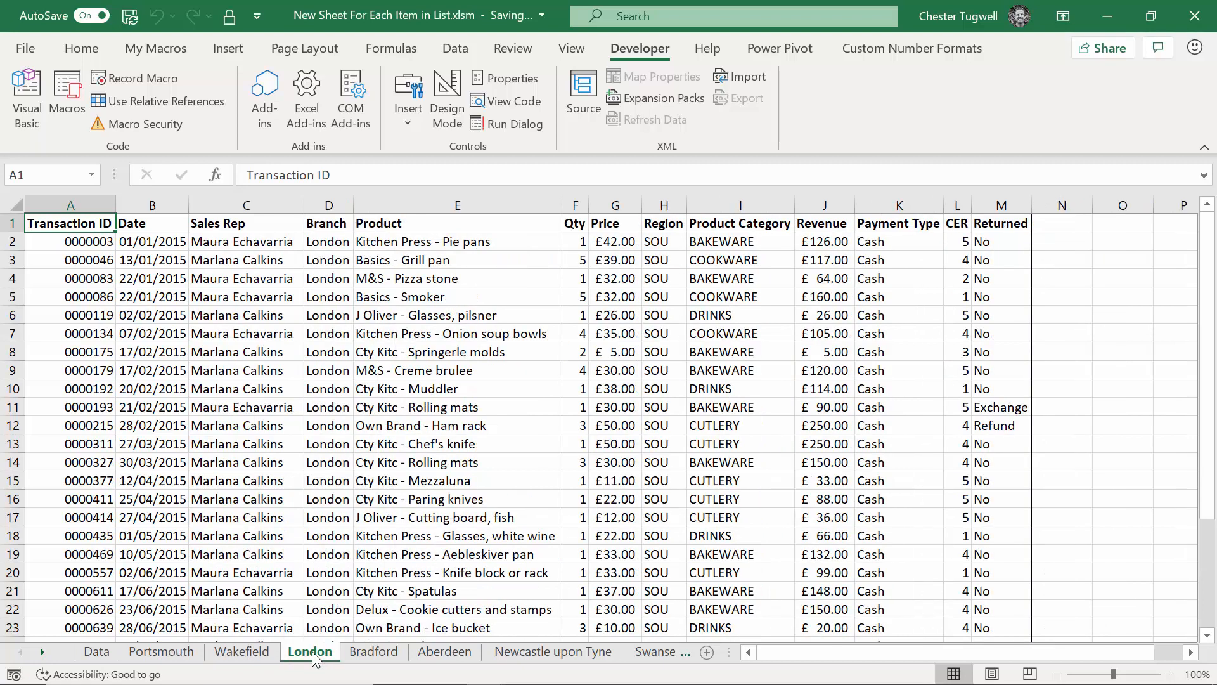
{"action": "left_click", "coordinate": [375, 651]}
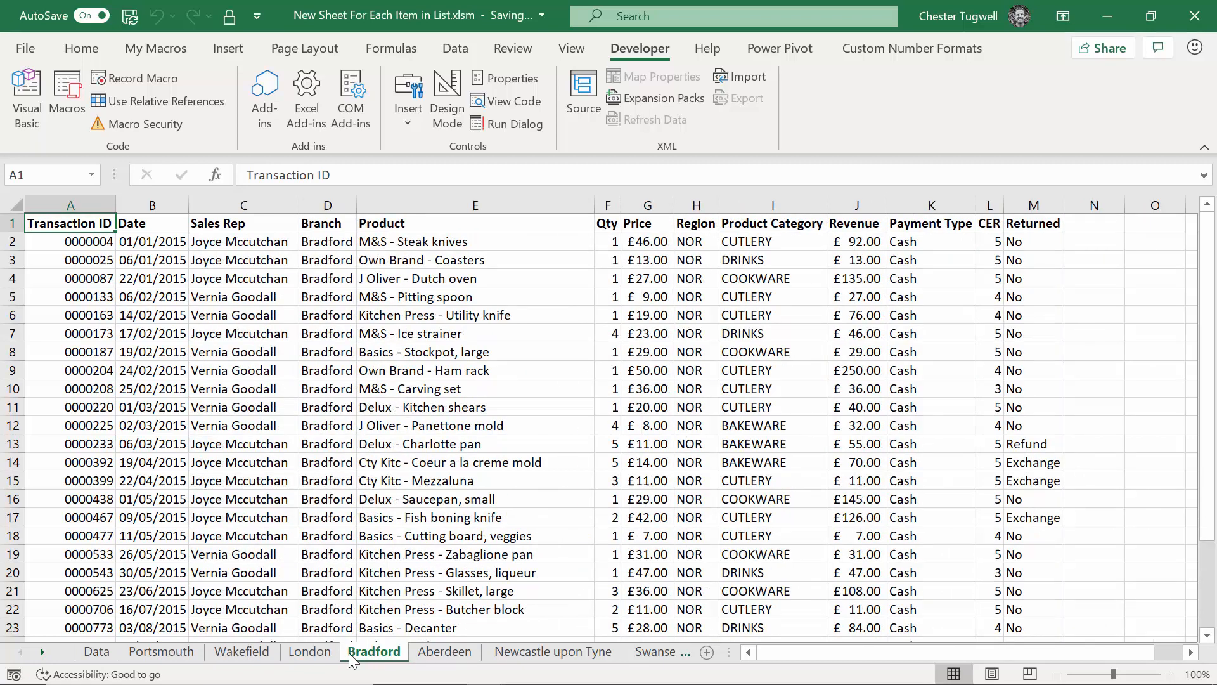